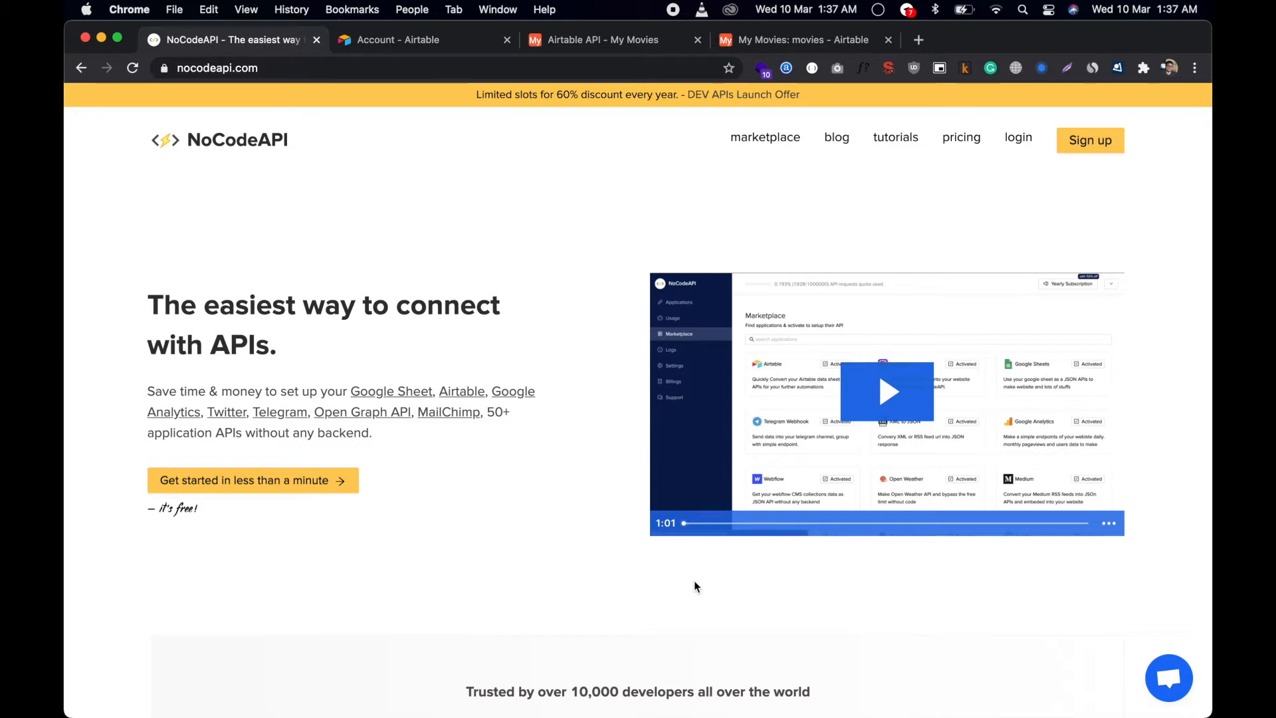
mouse_move(978, 352)
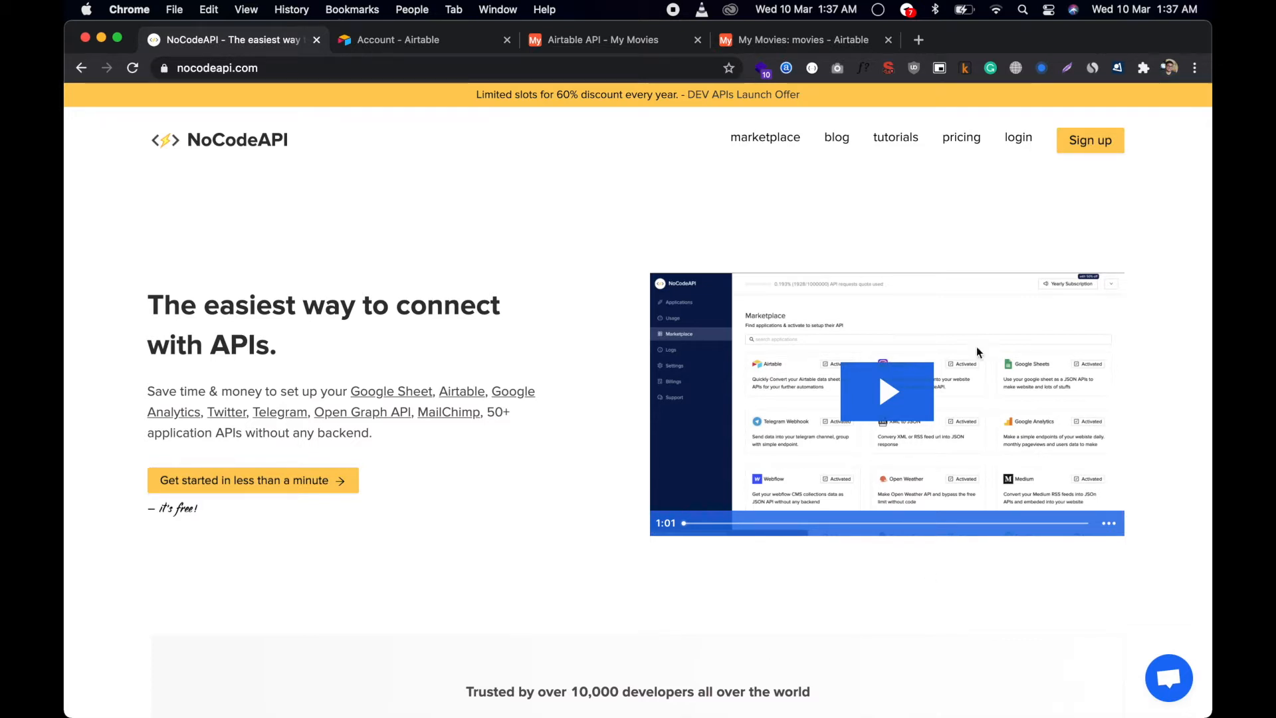
Sign in to NoCodeAPI, search the marketplace for 'ai' and start the Airtable integration.
left_click(1018, 137)
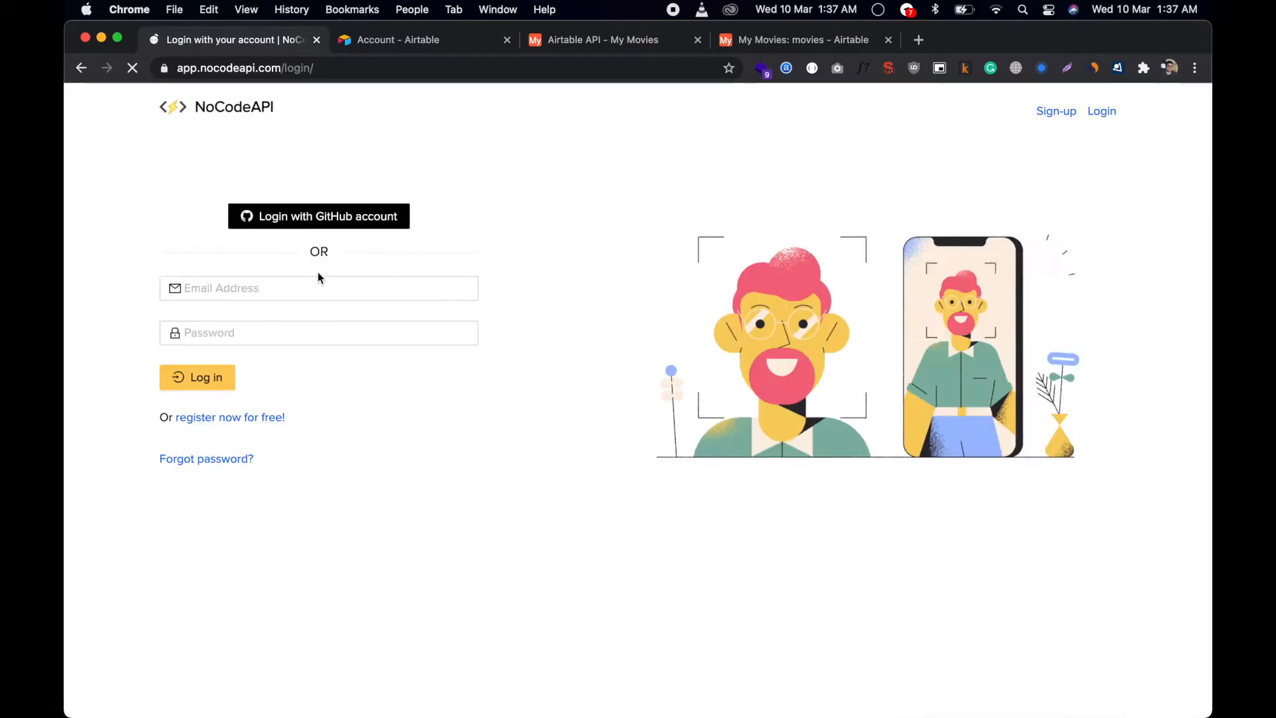
left_click(197, 377)
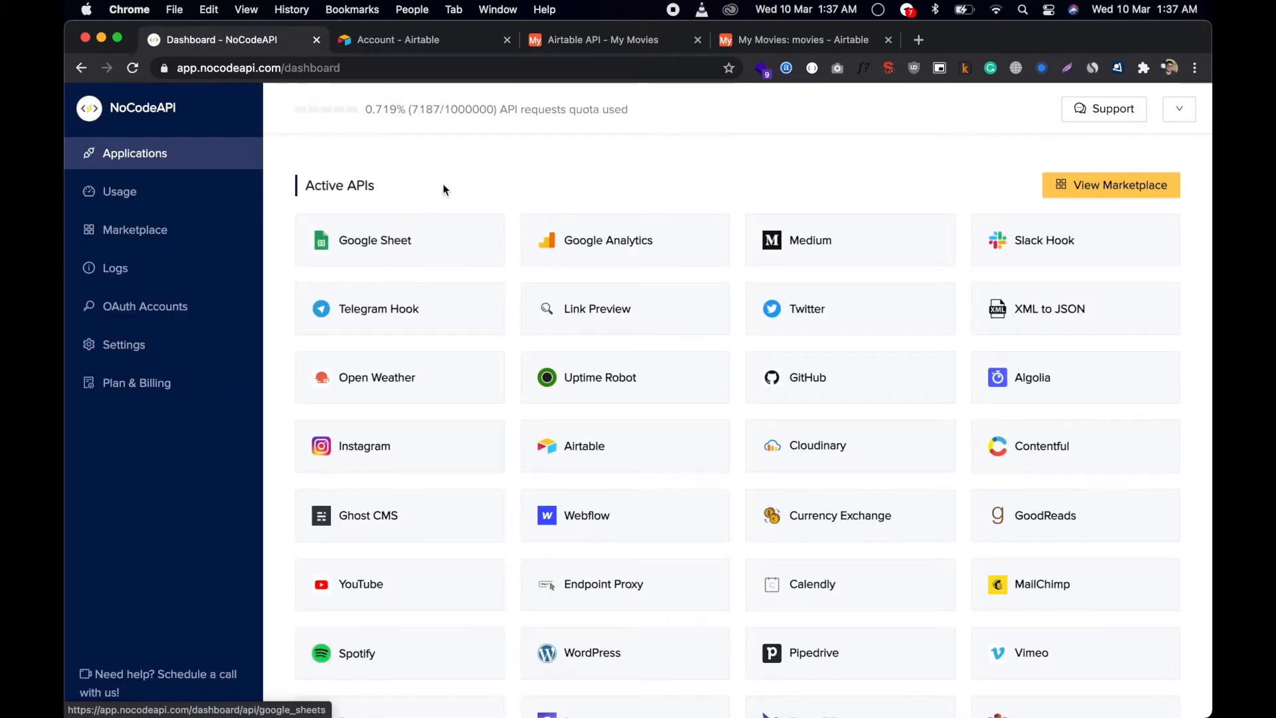
left_click(136, 228)
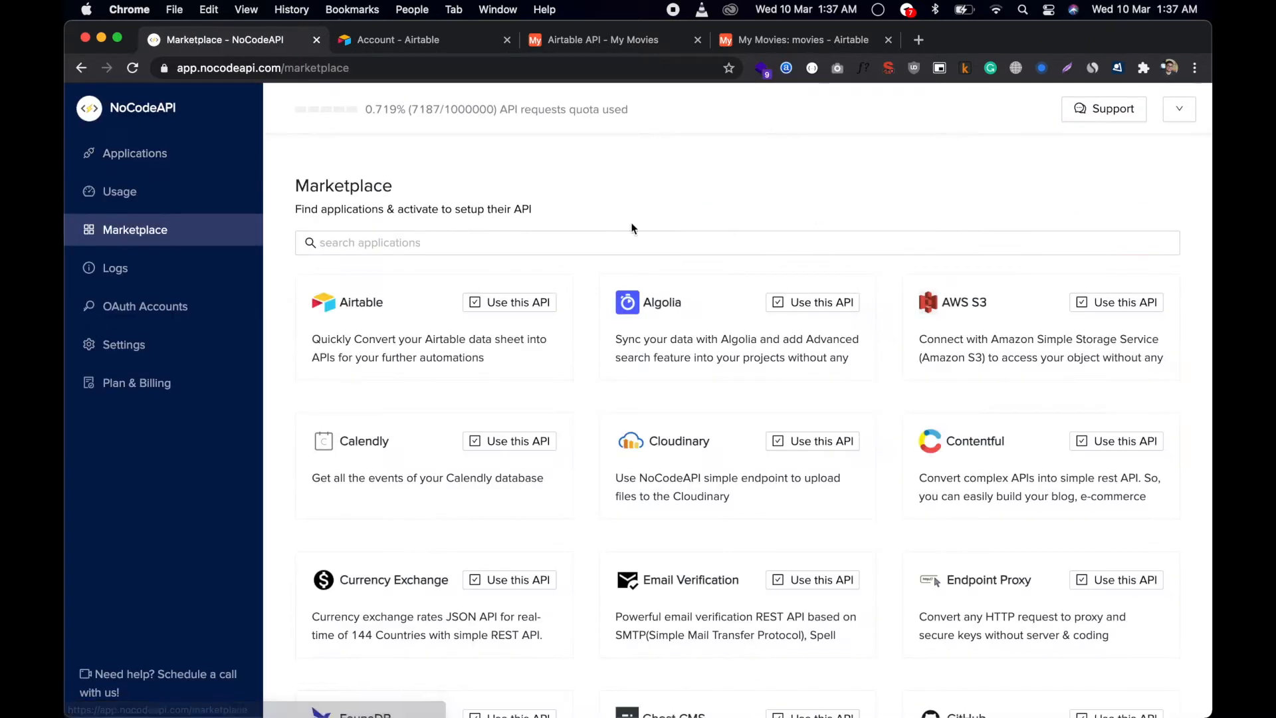
type("ai")
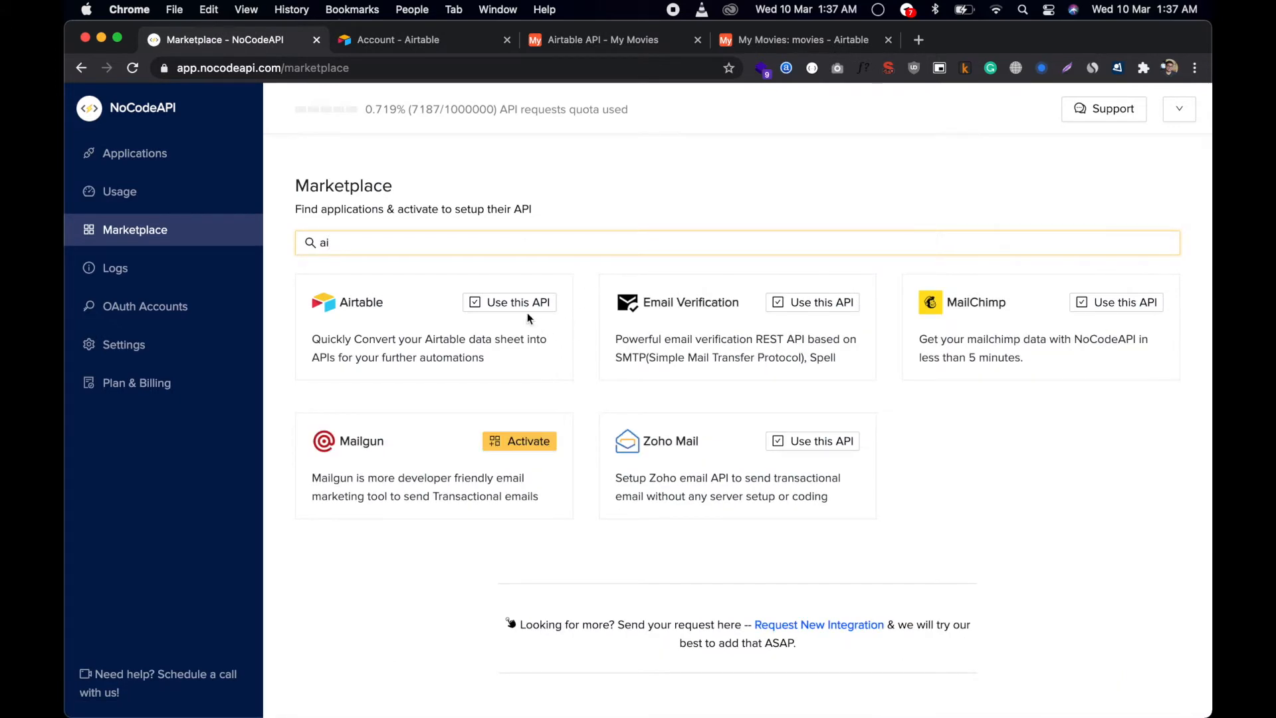
left_click(509, 302)
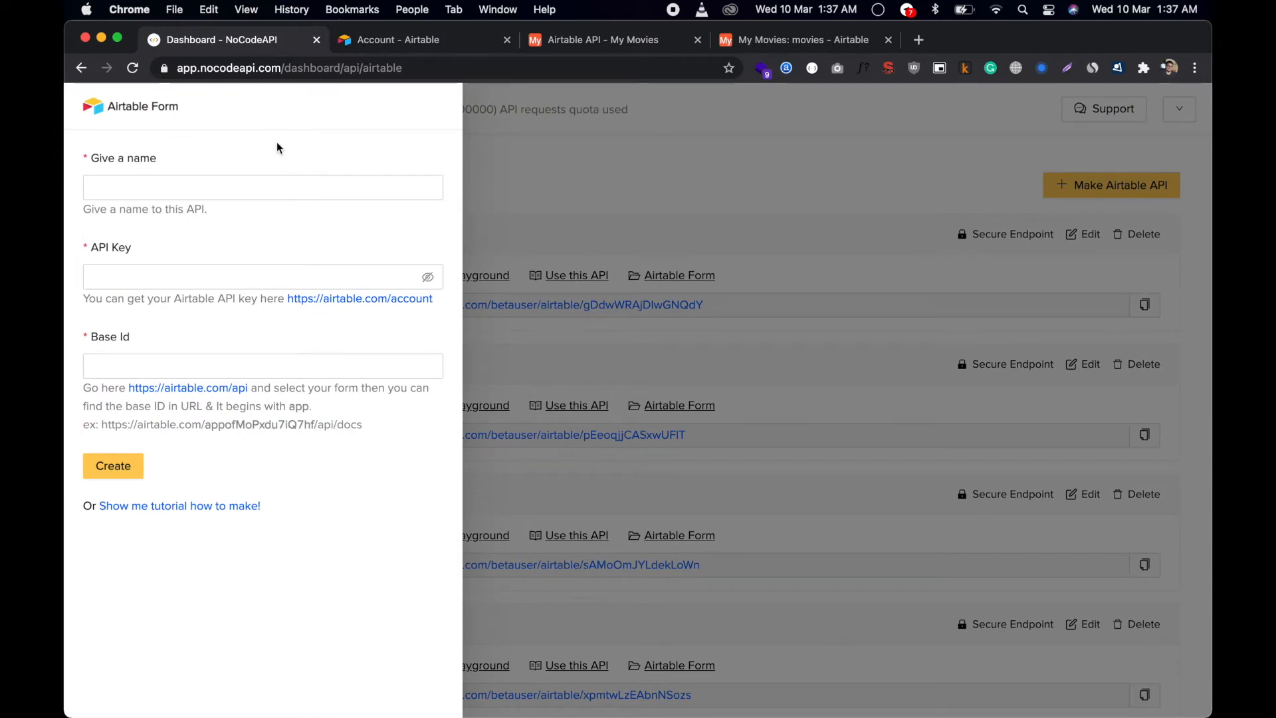
View the personal API key on the Airtable account page in a new tab, then return to the form.
right_click(345, 297)
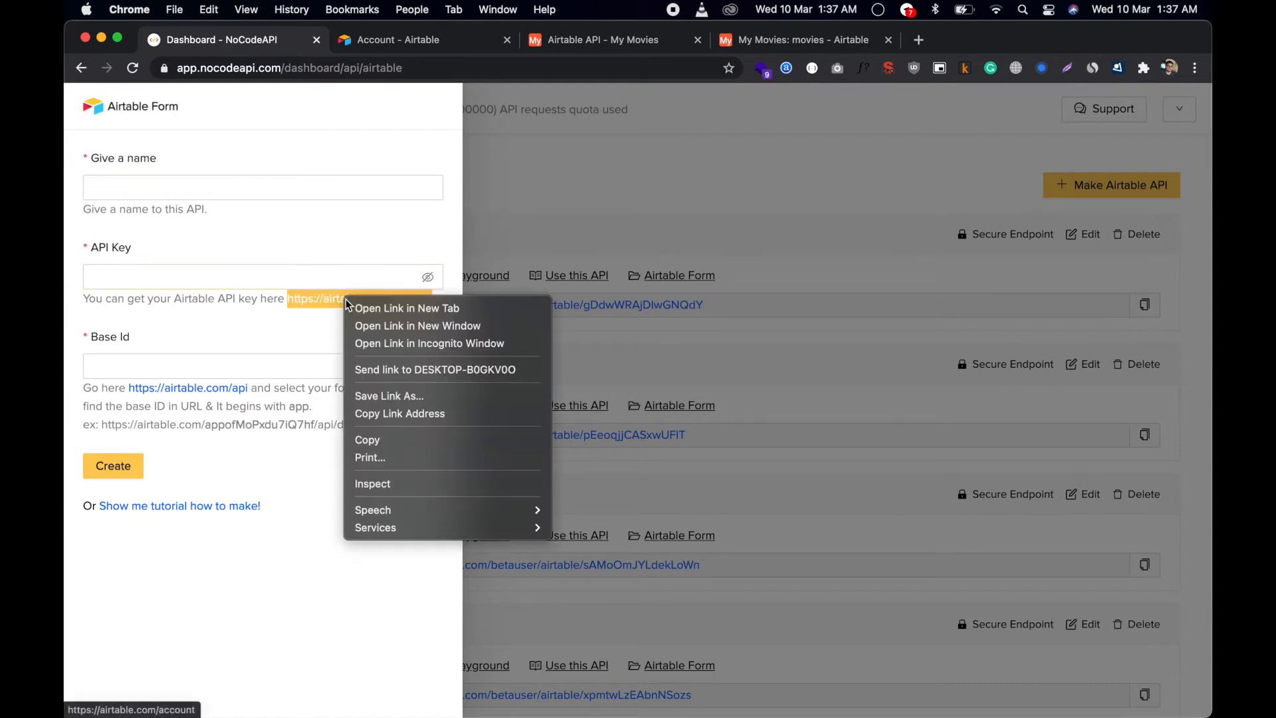
left_click(408, 309)
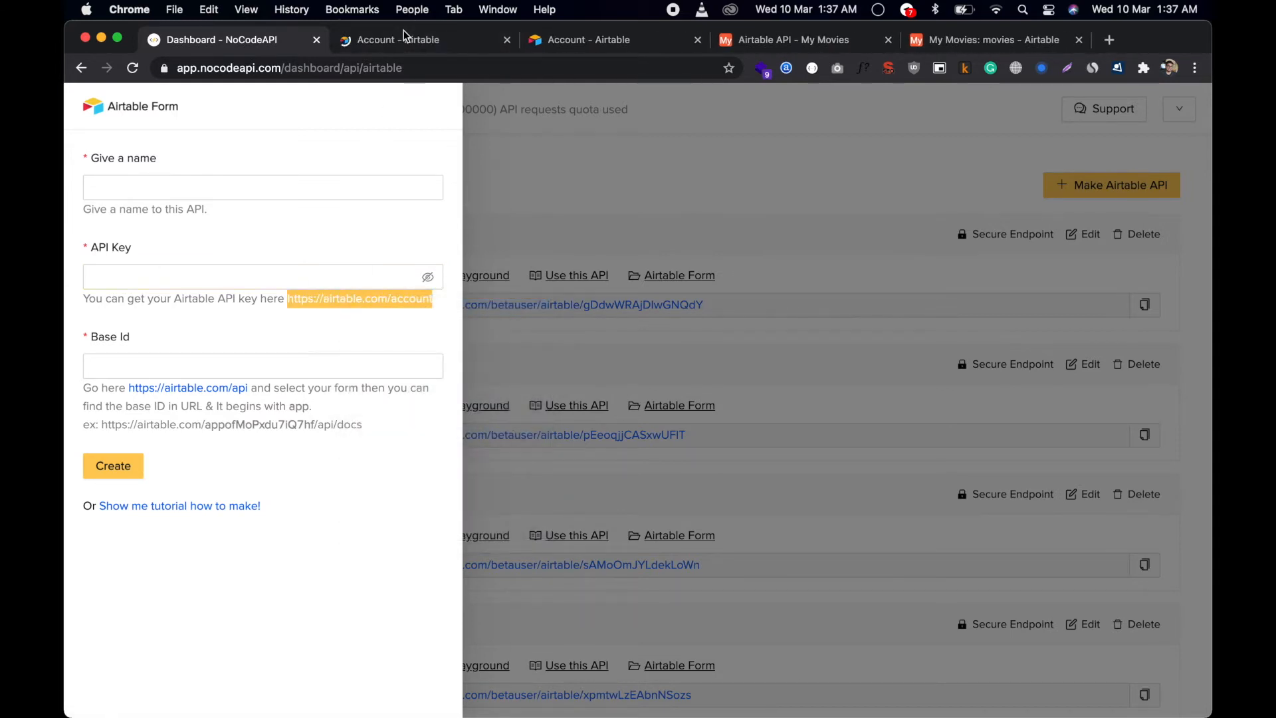
left_click(398, 38)
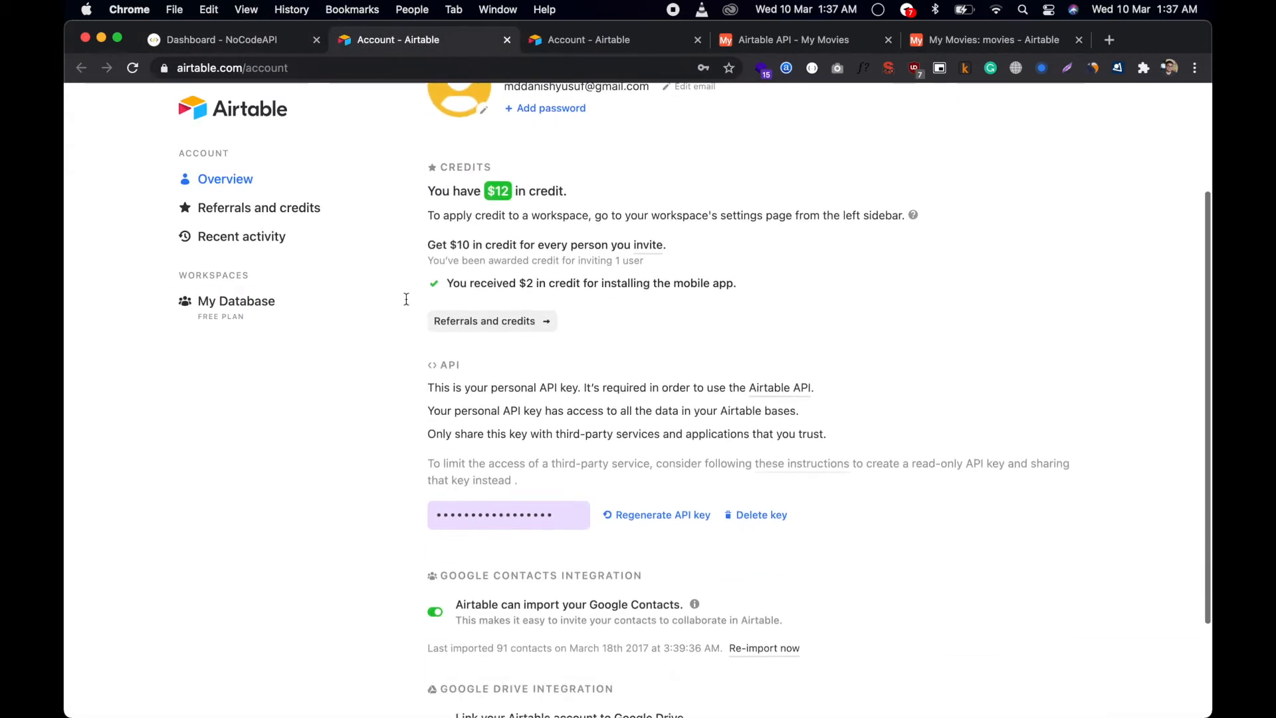
left_click(219, 40)
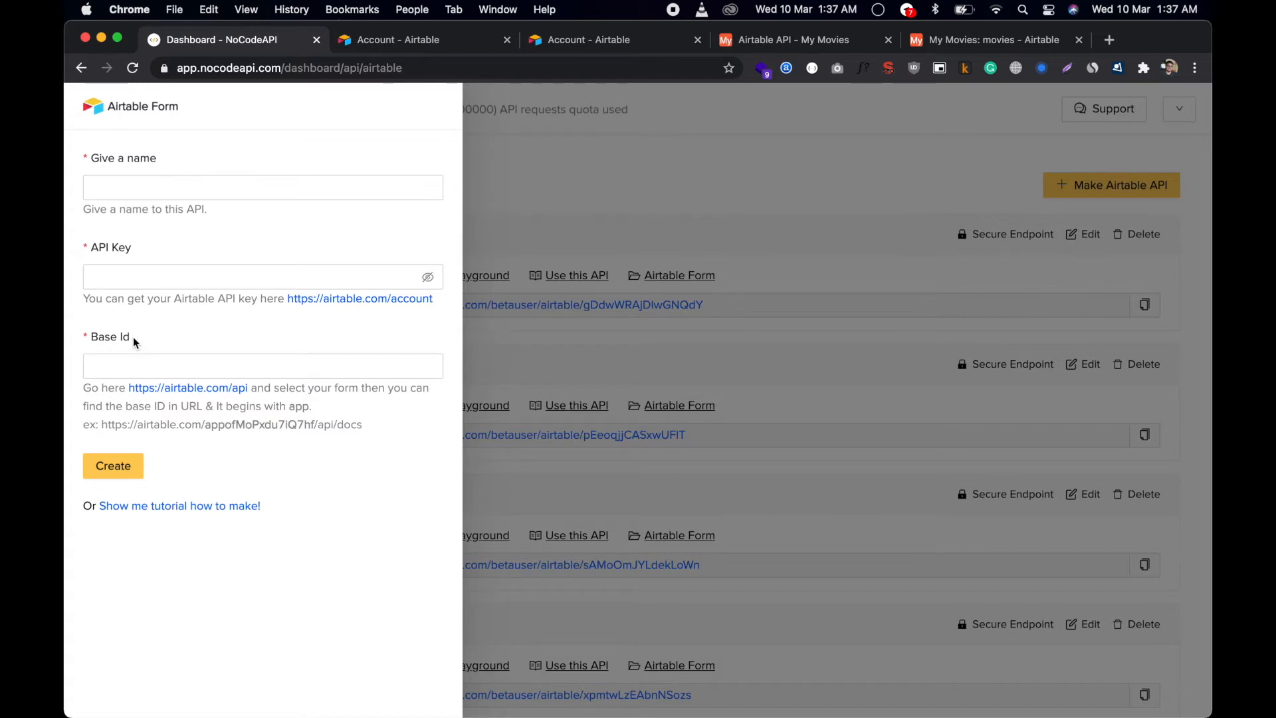
Find the My Movies base ID in Airtable's API docs in a new tab, then return to NoCodeAPI.
right_click(175, 388)
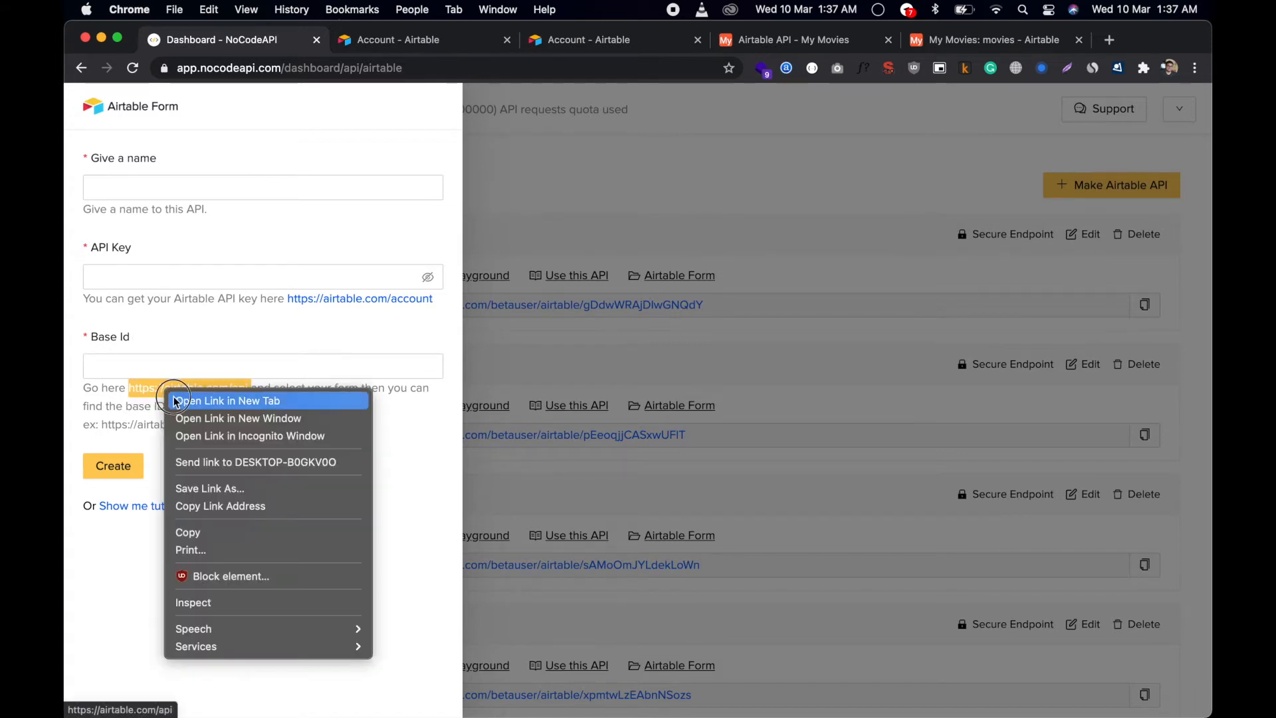
left_click(229, 401)
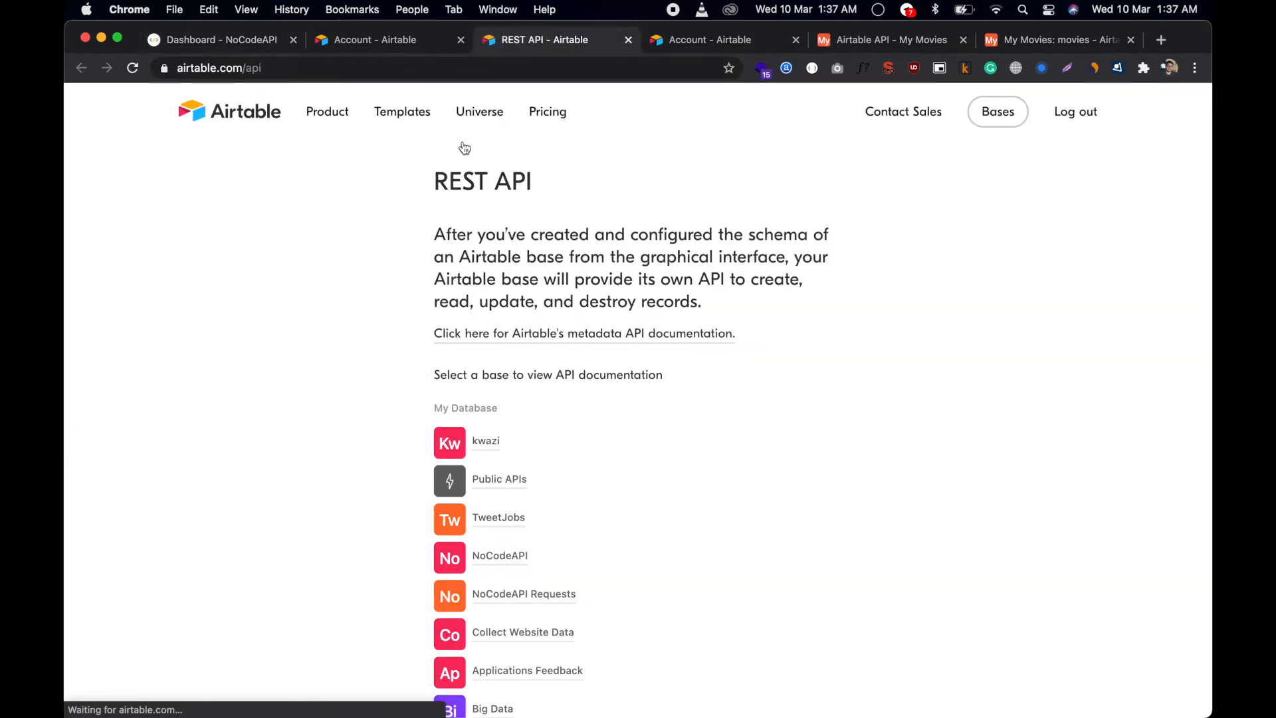
scroll("down", 3)
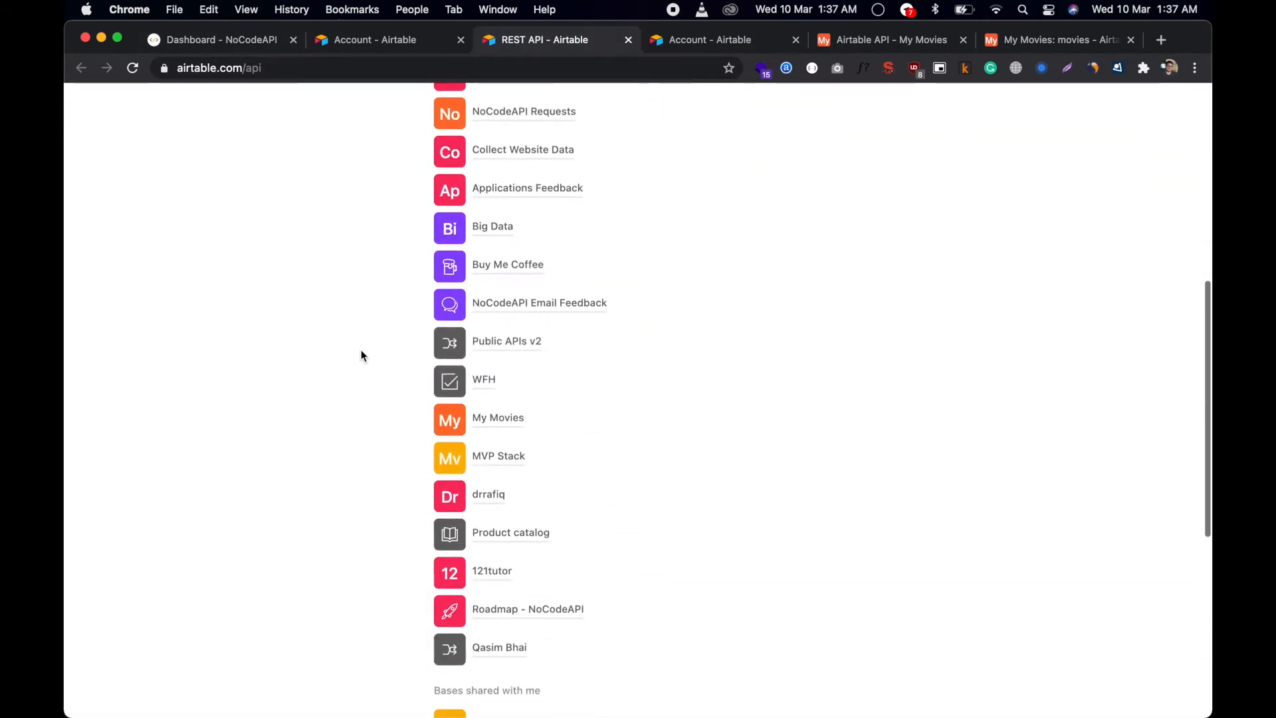
scroll("down", 3)
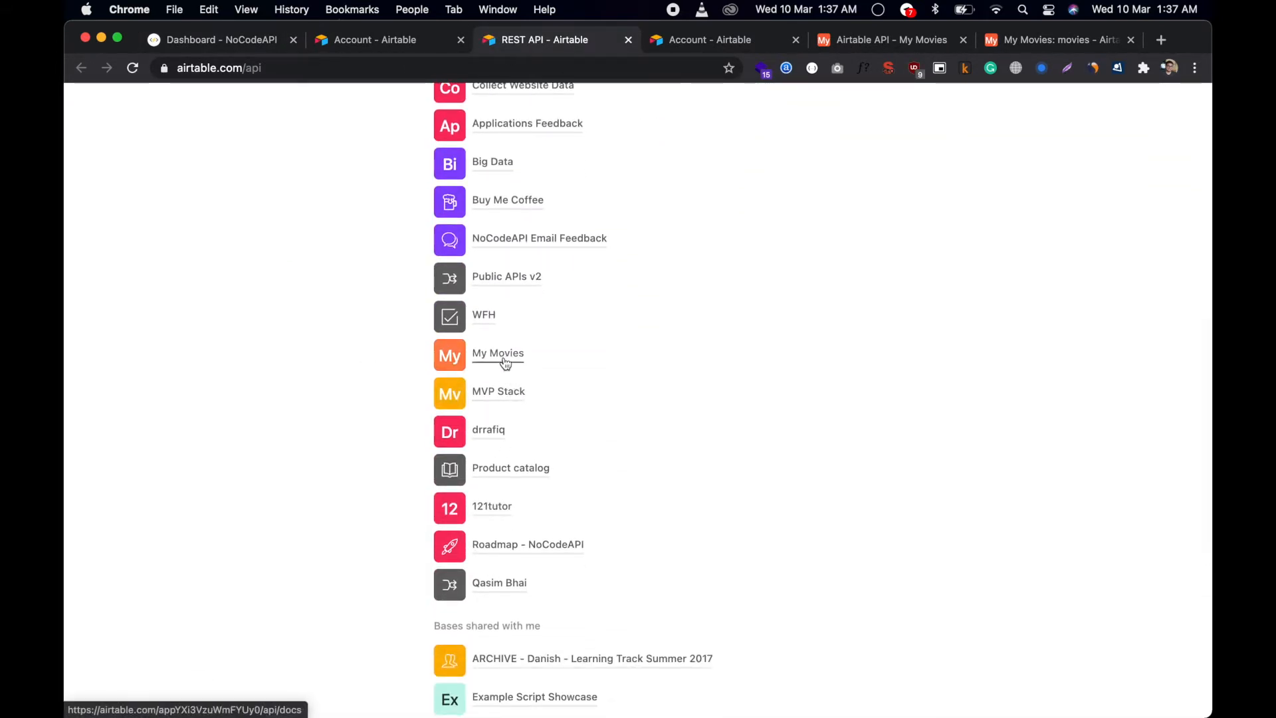
left_click(497, 353)
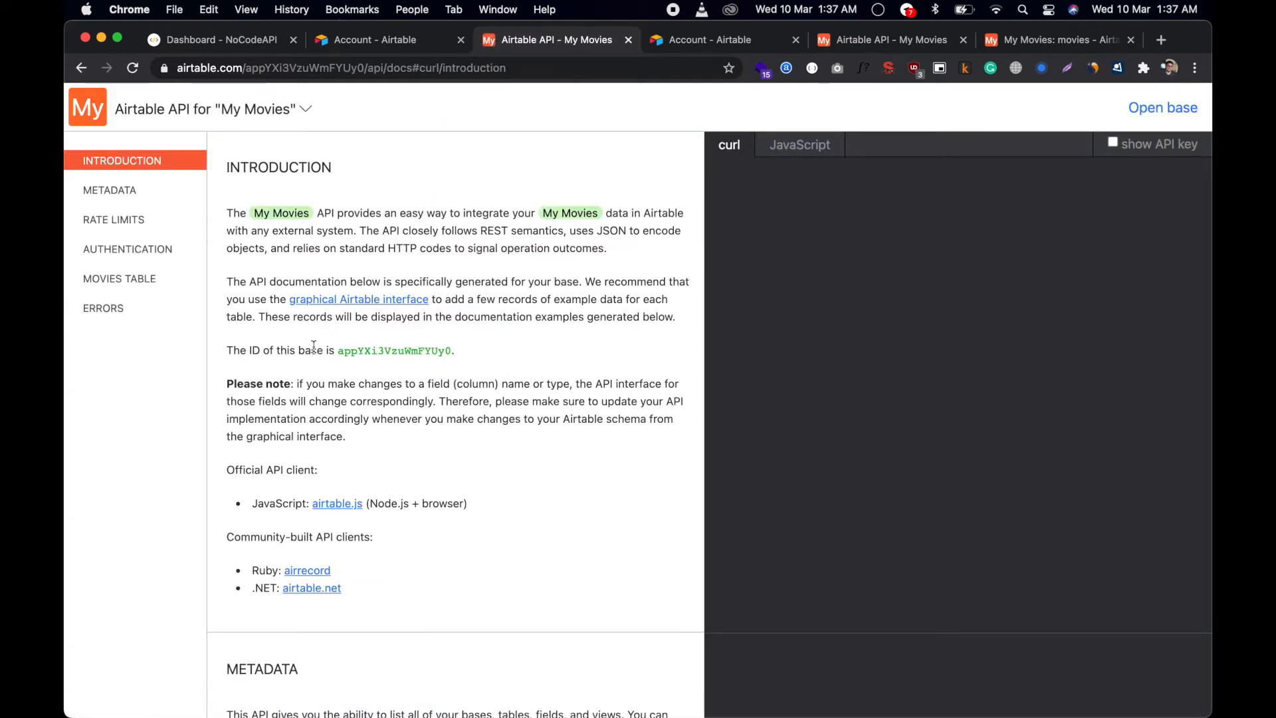
double_click(393, 351)
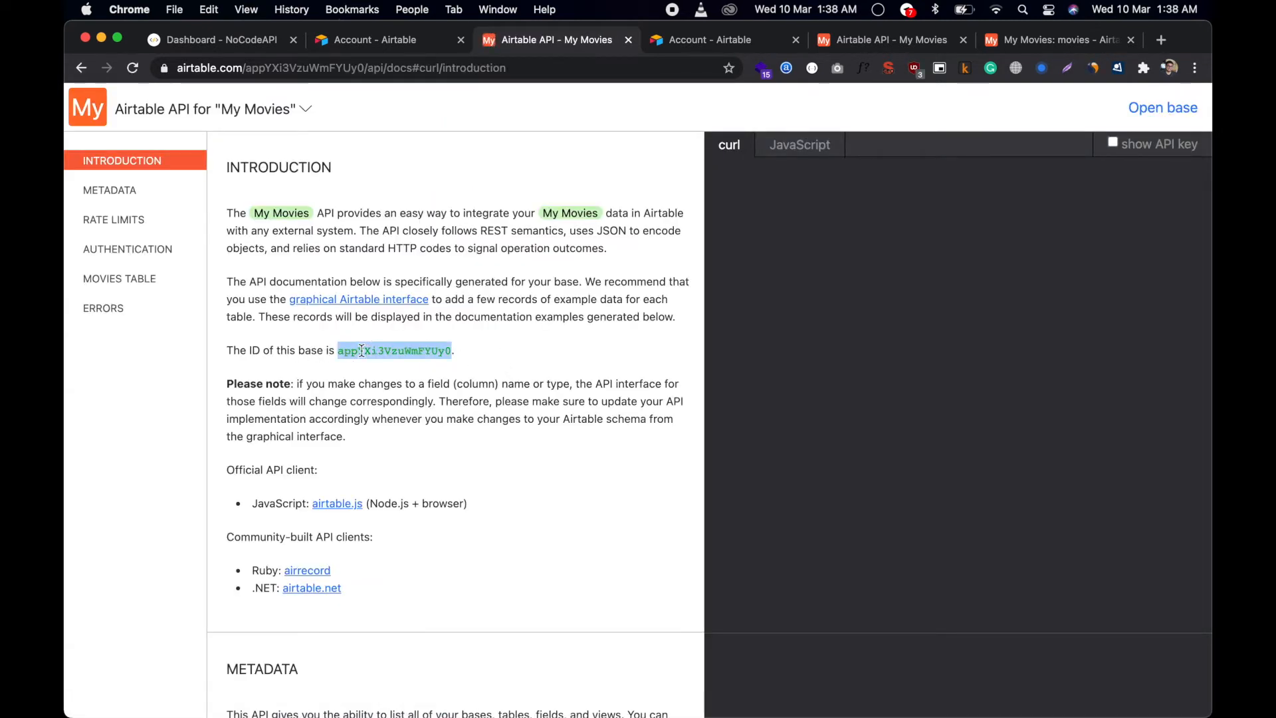
left_click(213, 40)
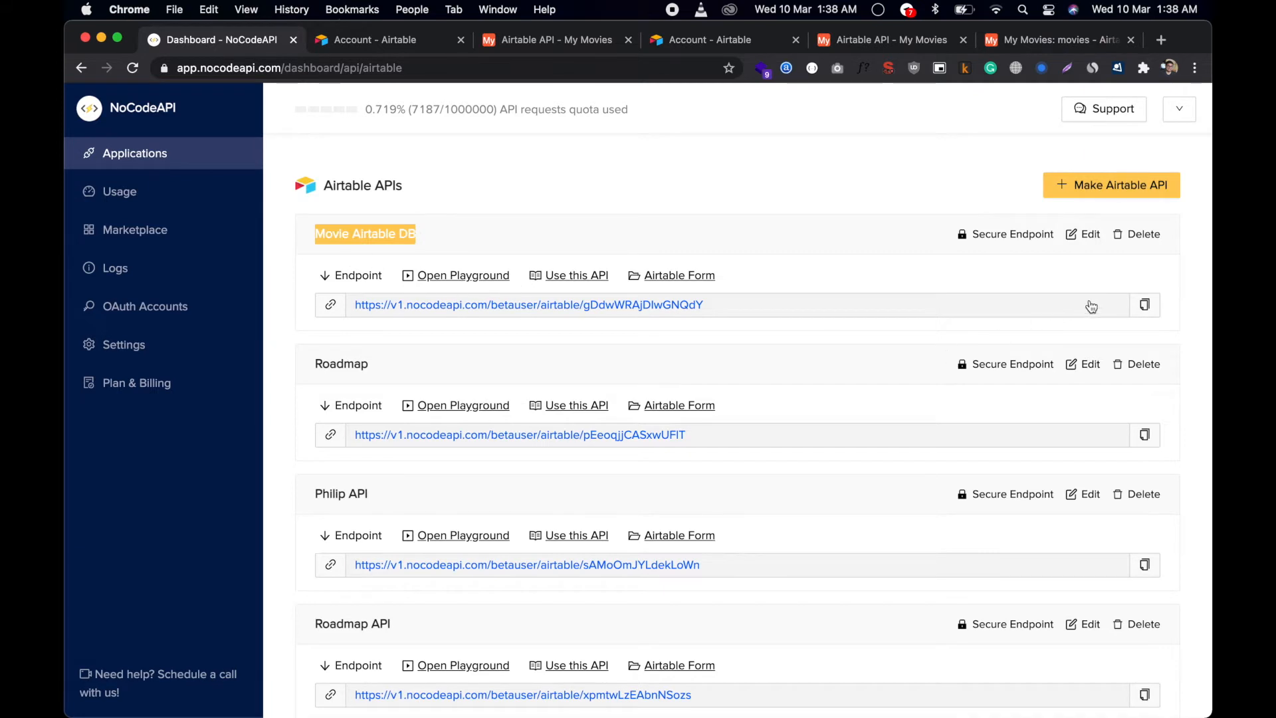
Review the Movie Airtable DB endpoint's Create new Records POST docs and its tableName parameter.
left_click(1144, 306)
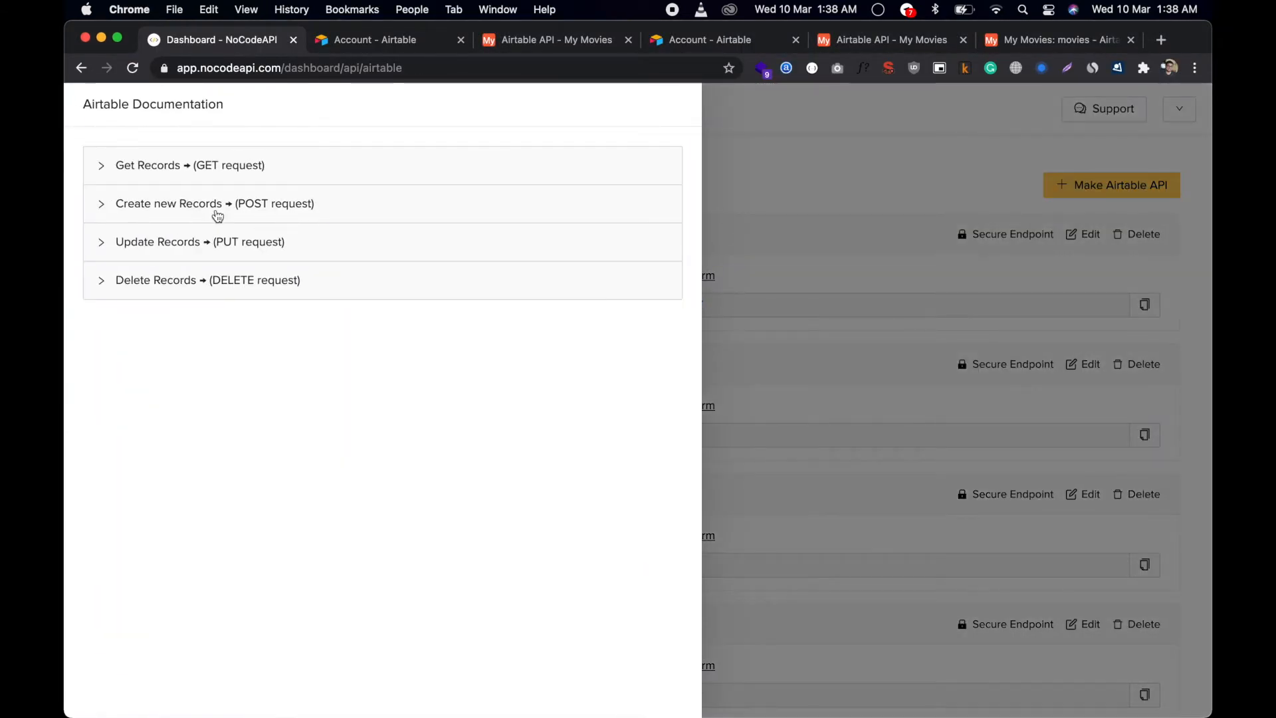
left_click(218, 204)
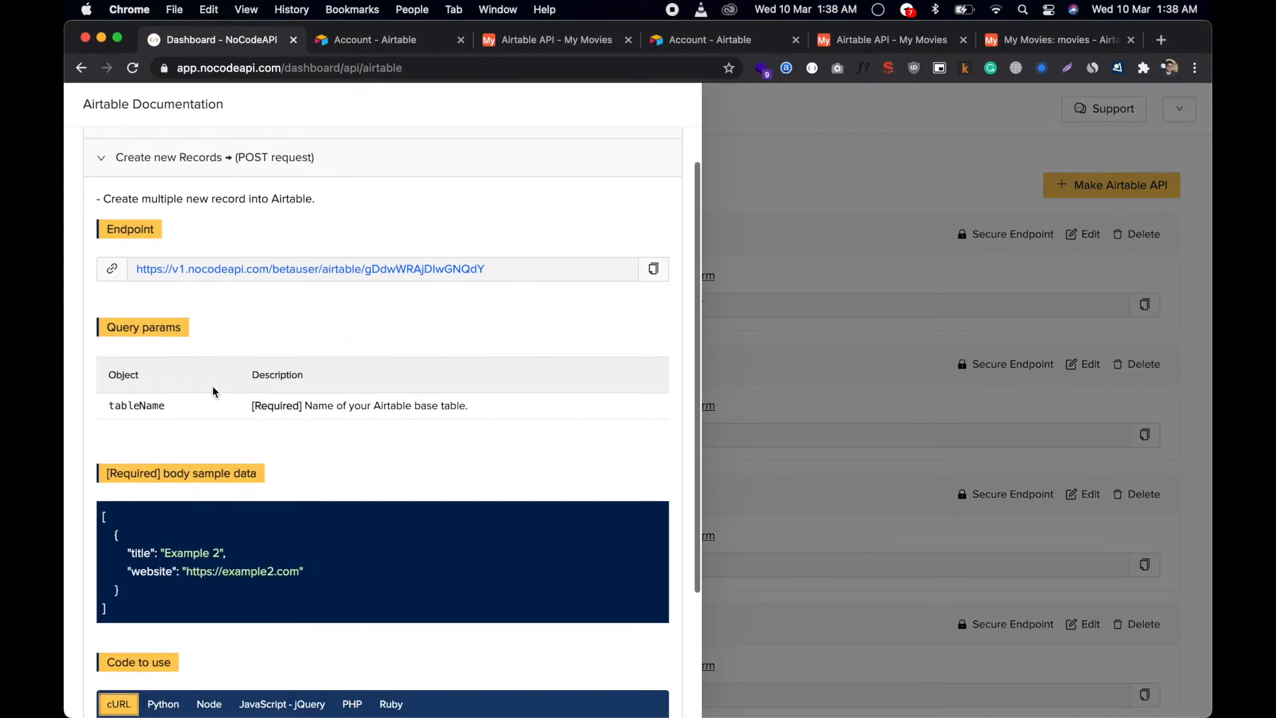
double_click(135, 405)
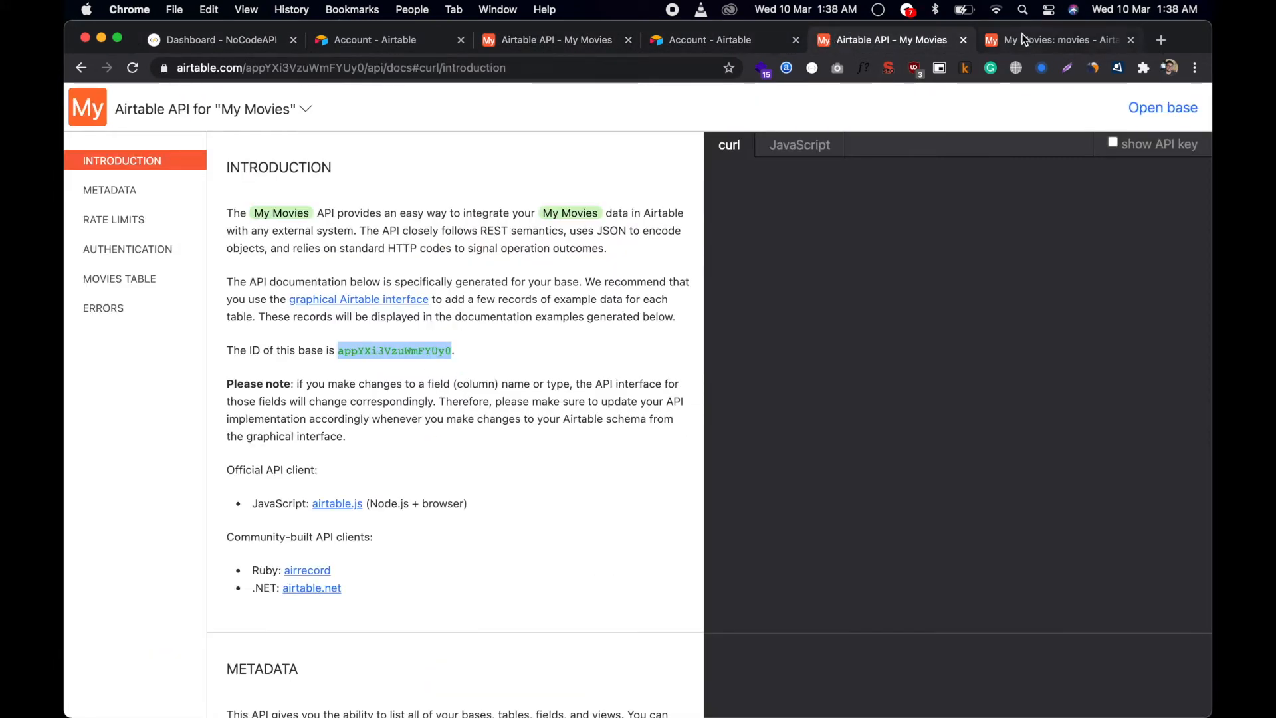
Switch to the empty movies grid of the My Movies base in Airtable.
left_click(1054, 39)
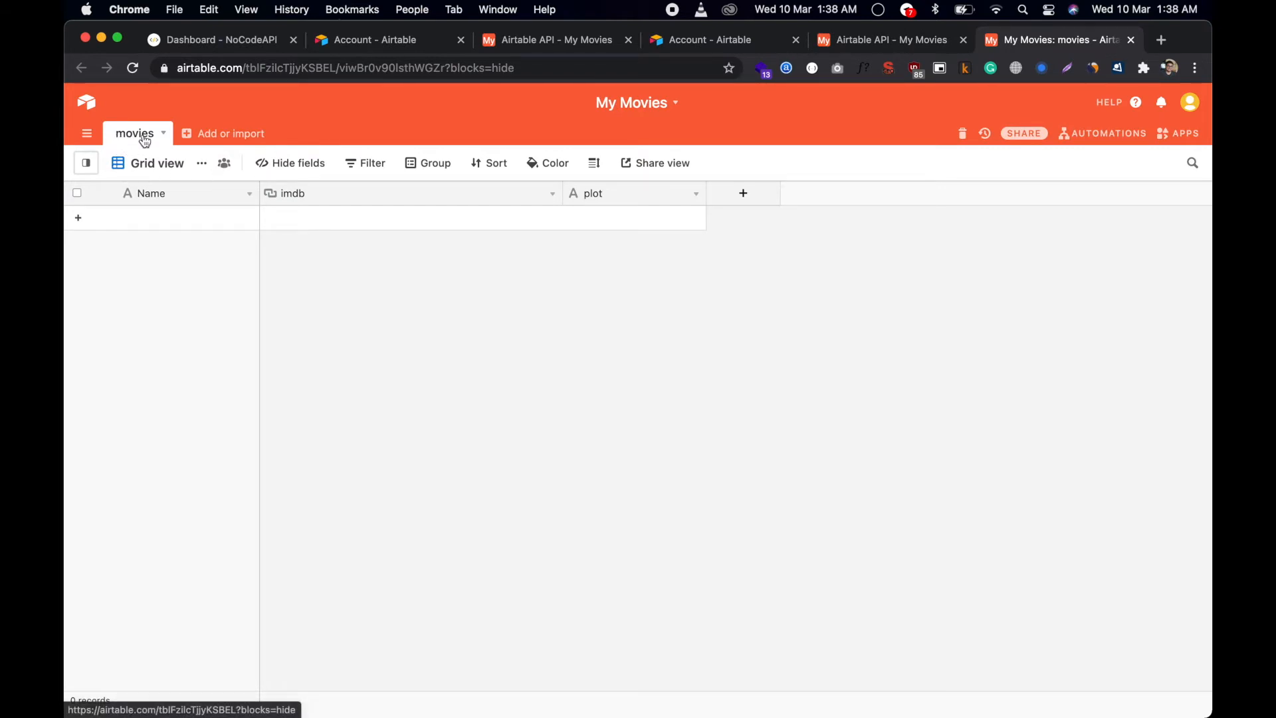
mouse_move(397, 332)
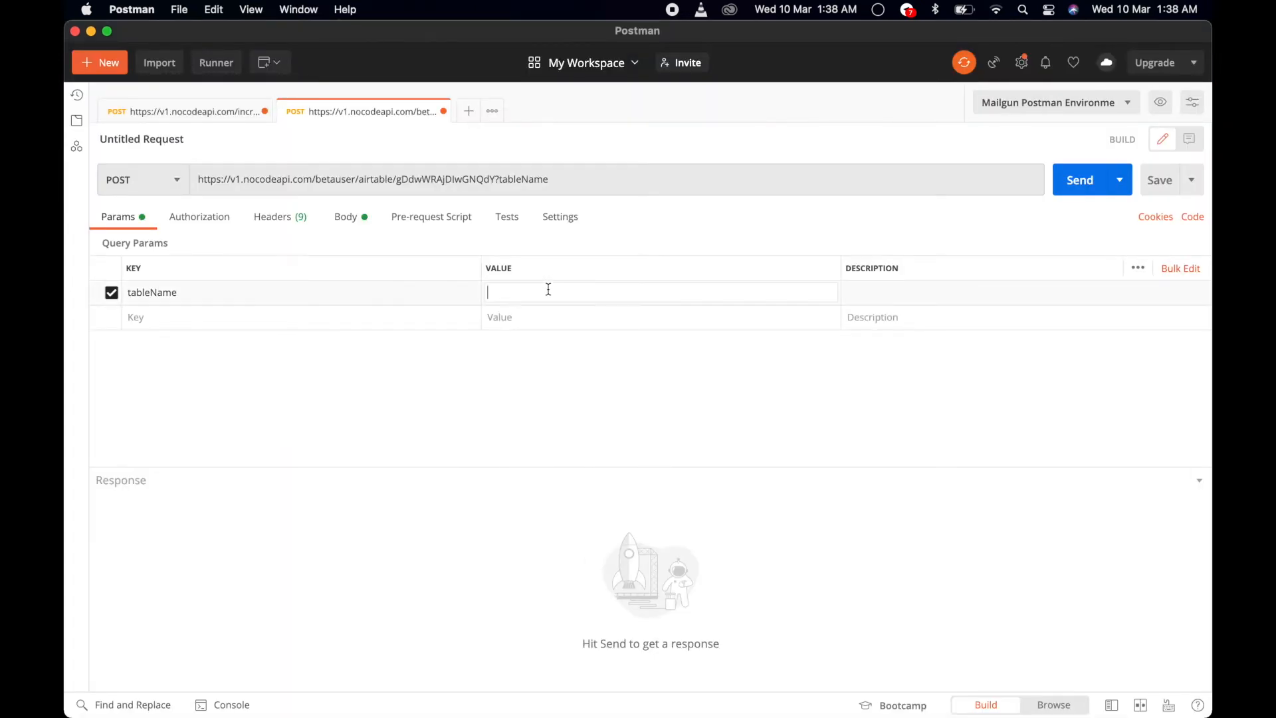
Send the POST request with tableName 'movies' and the JSON body of Avengars 2 records.
type("movies")
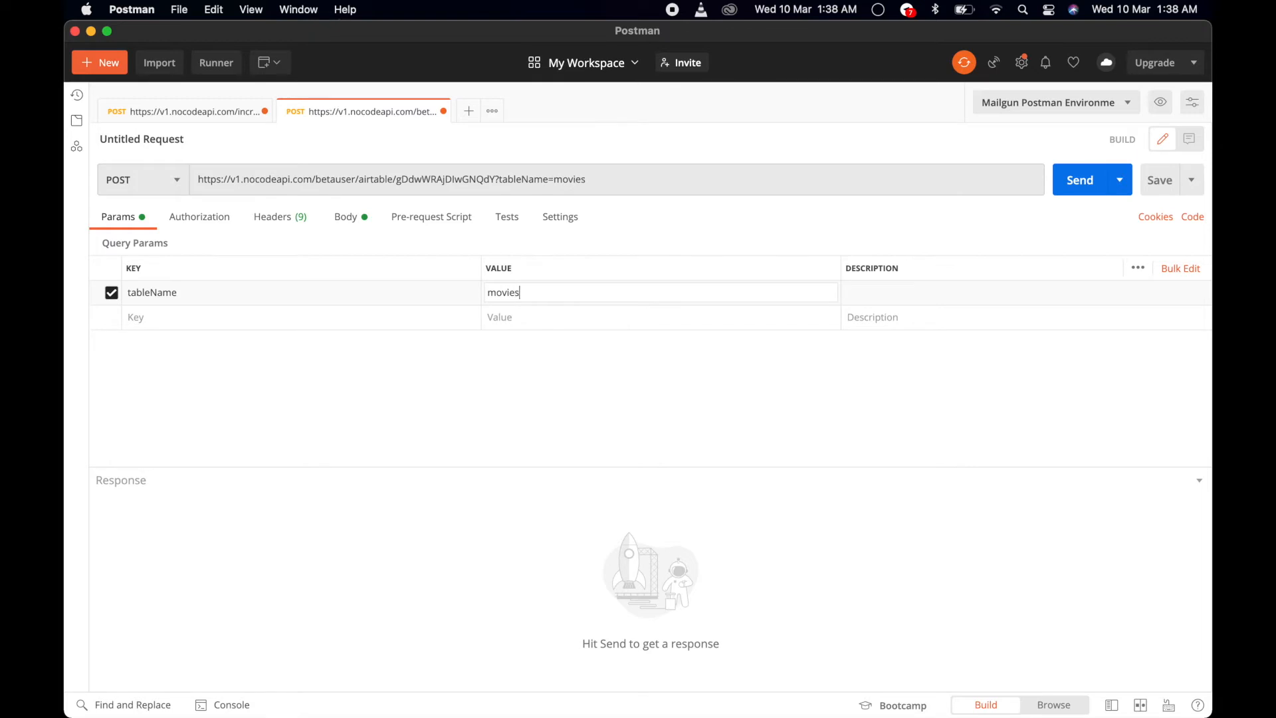
left_click(346, 217)
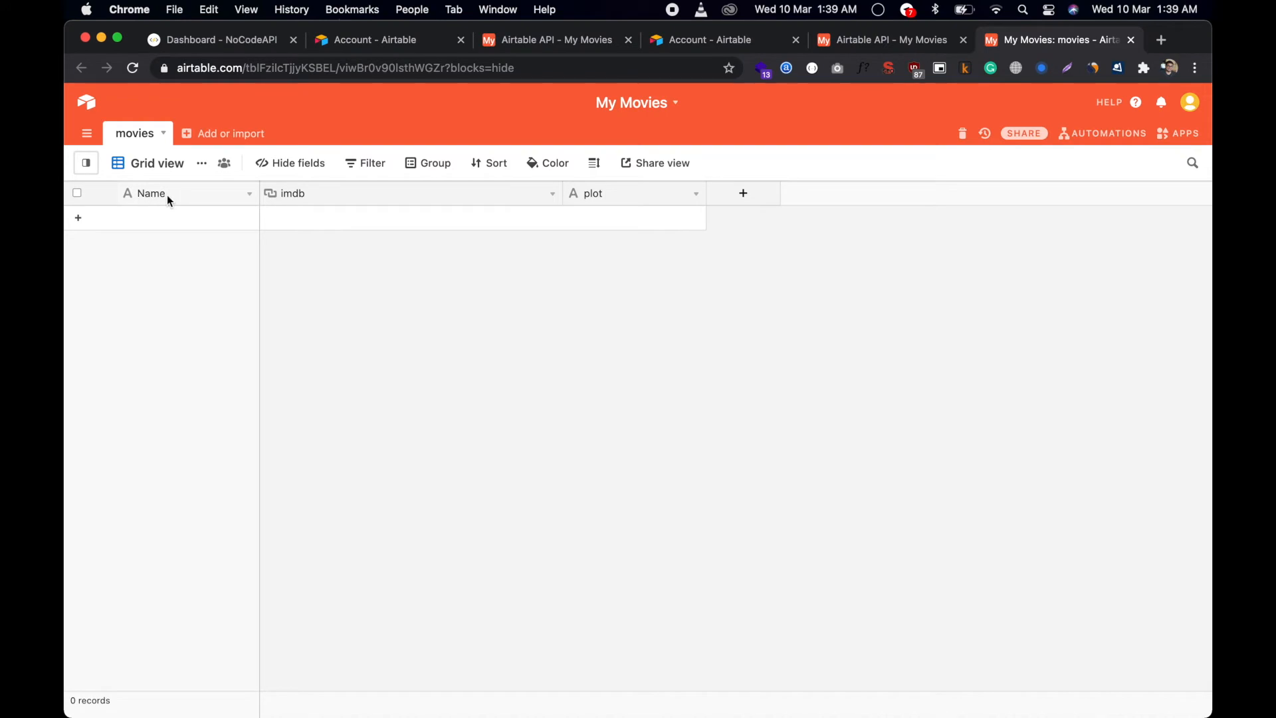
mouse_move(319, 202)
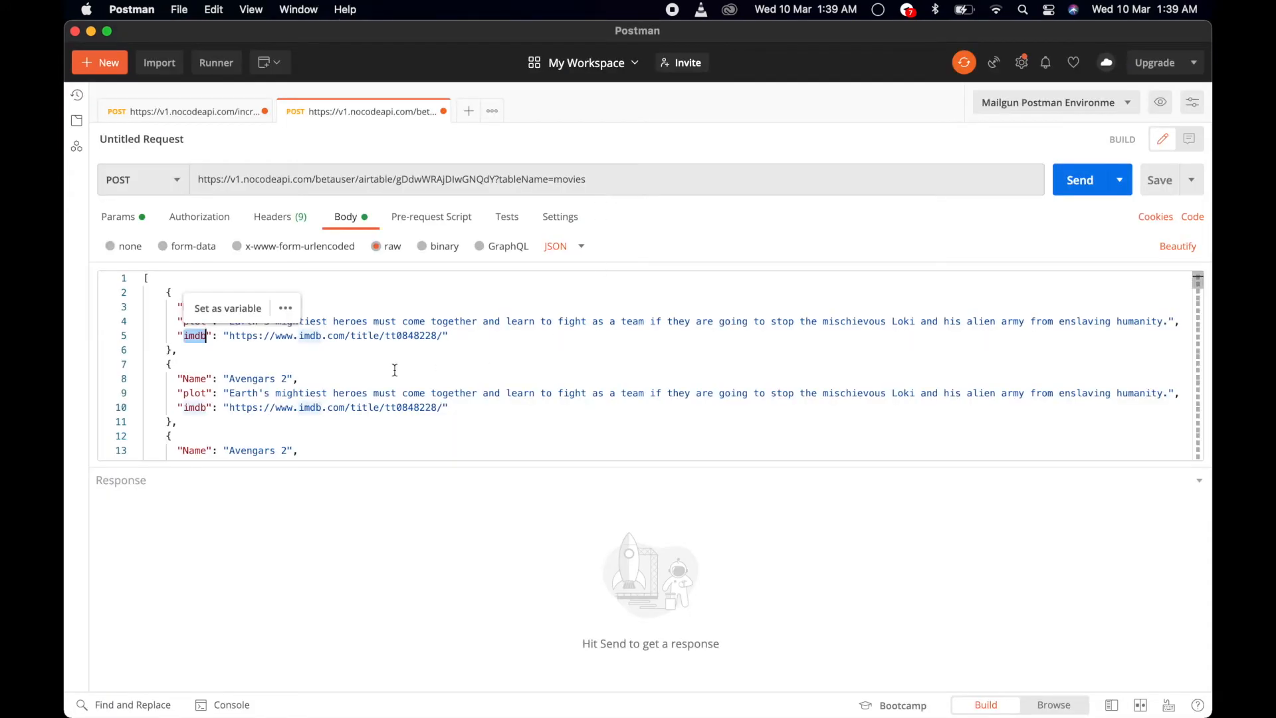
scroll("down", 3)
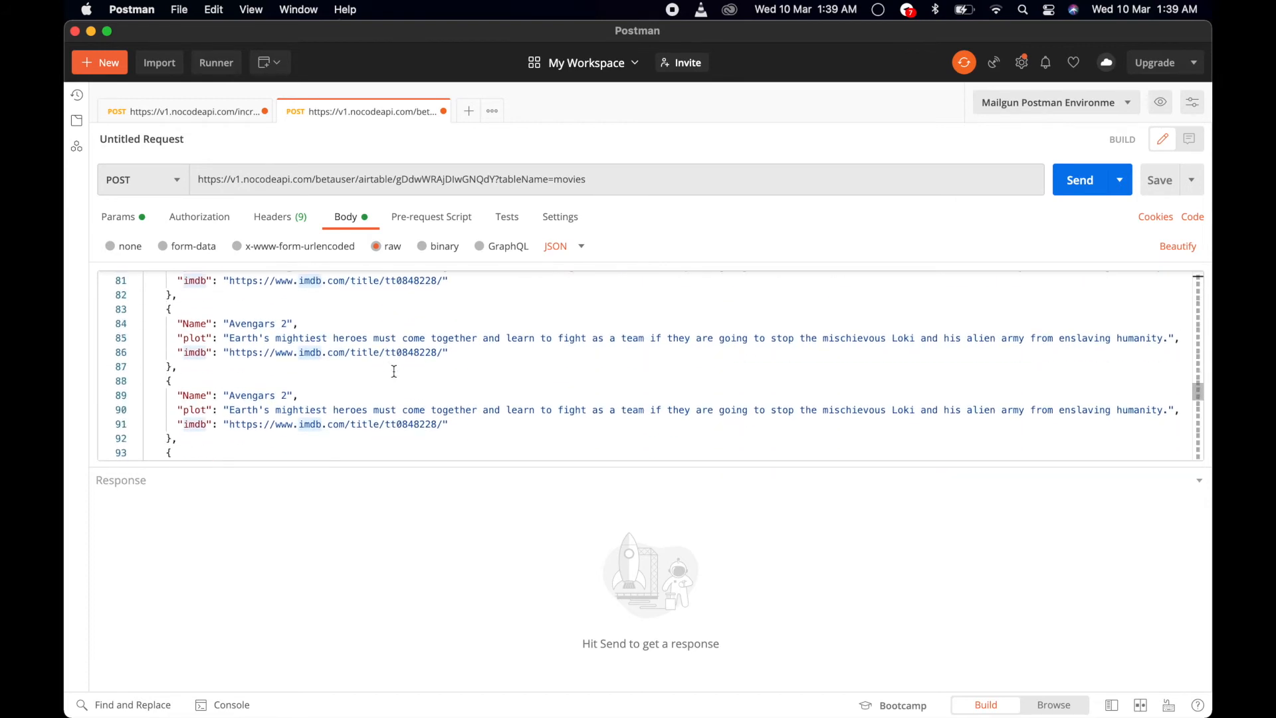
scroll("down", 3)
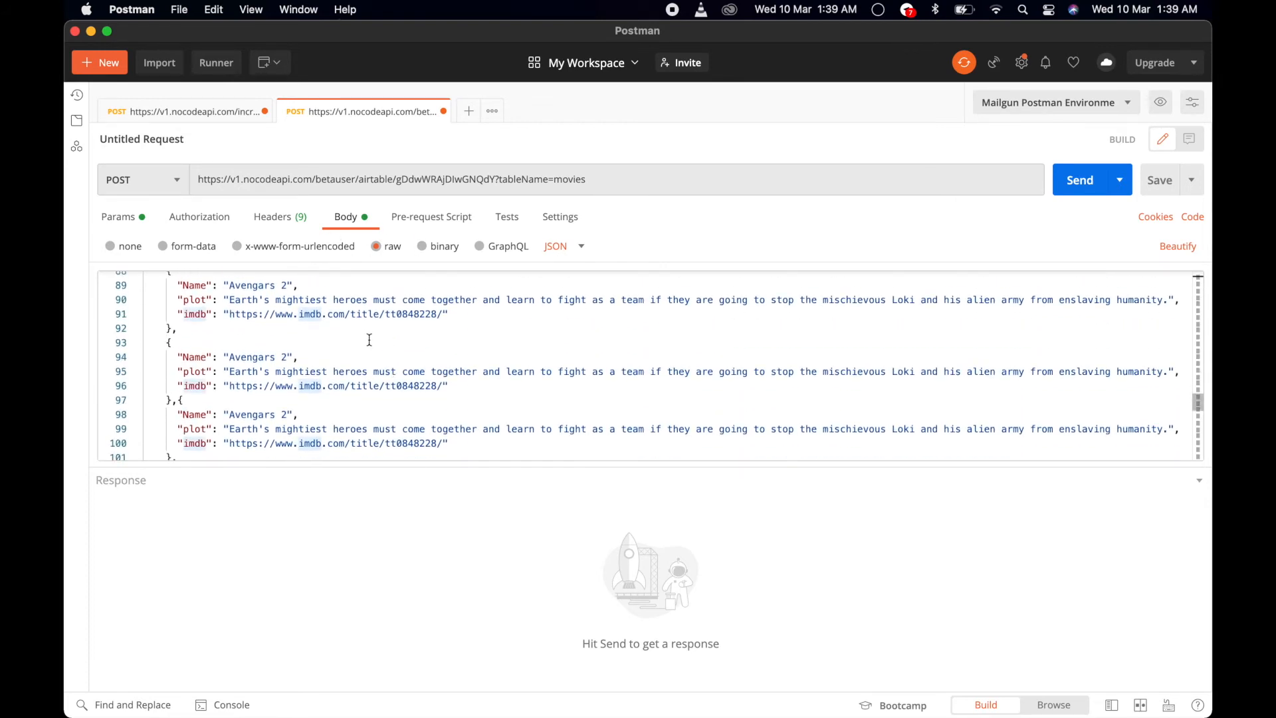
mouse_move(93, 160)
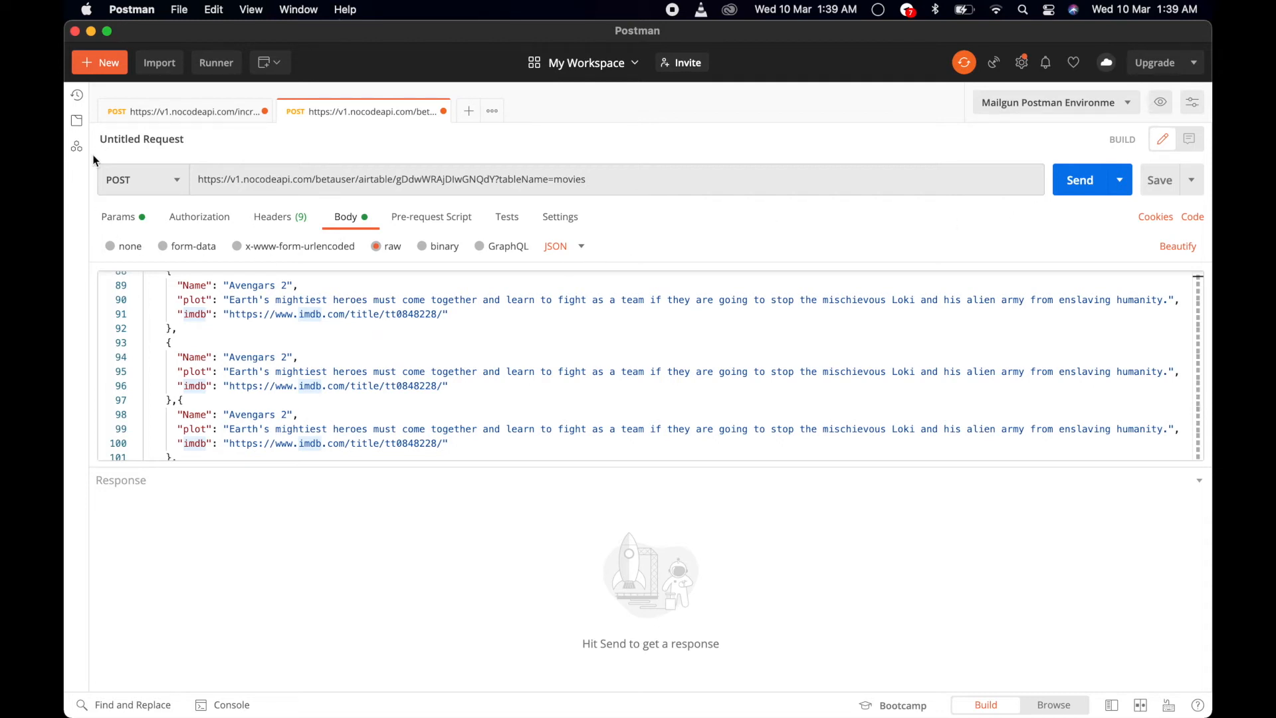
left_click(117, 217)
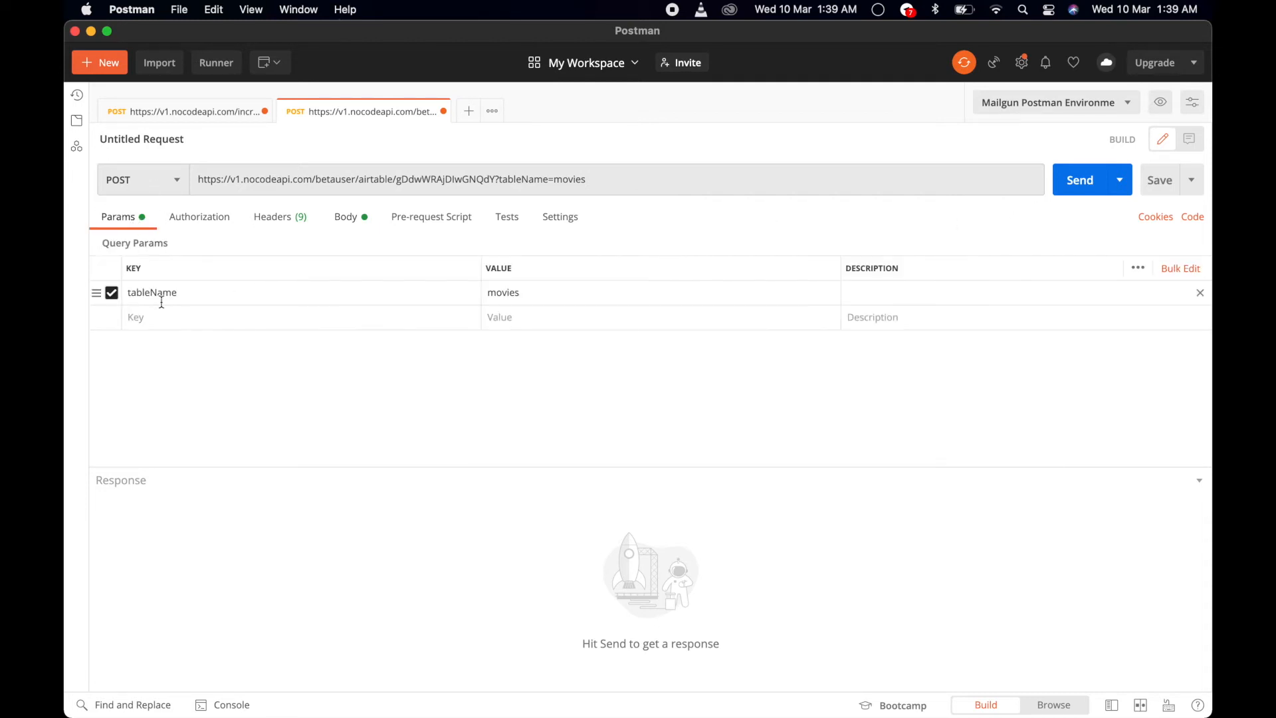
left_click(345, 217)
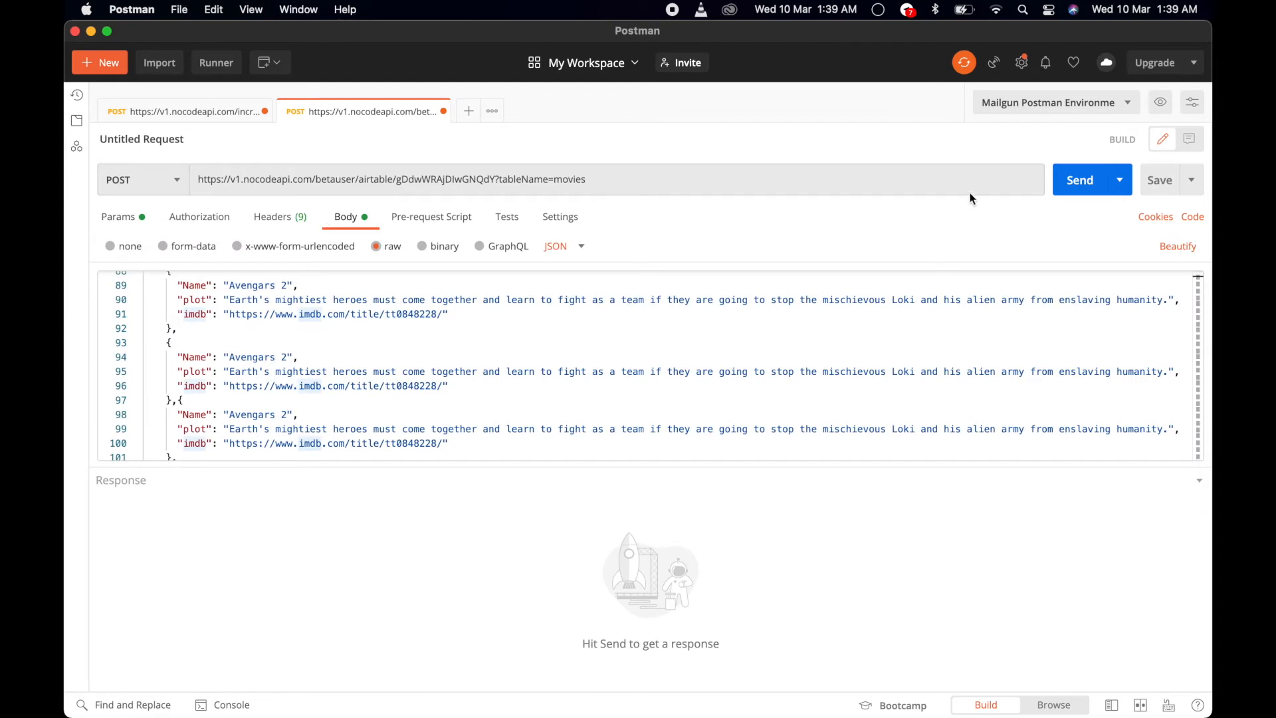
left_click(1085, 181)
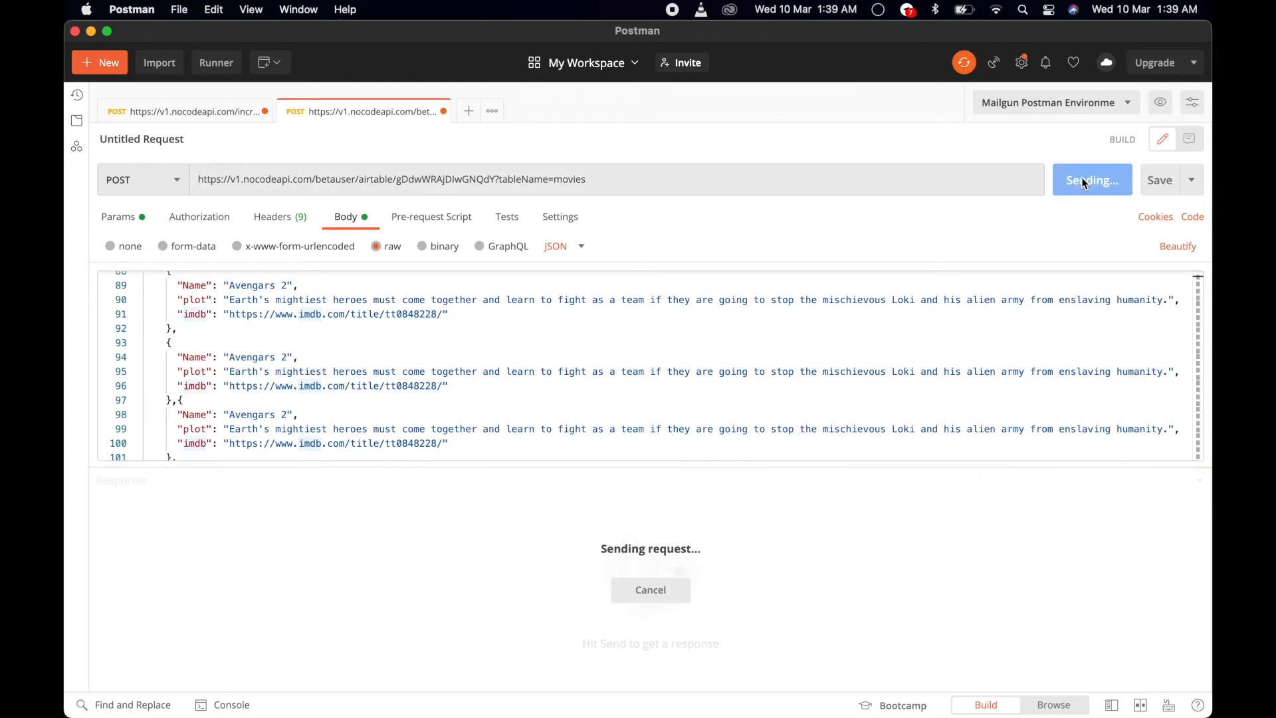
mouse_move(610, 467)
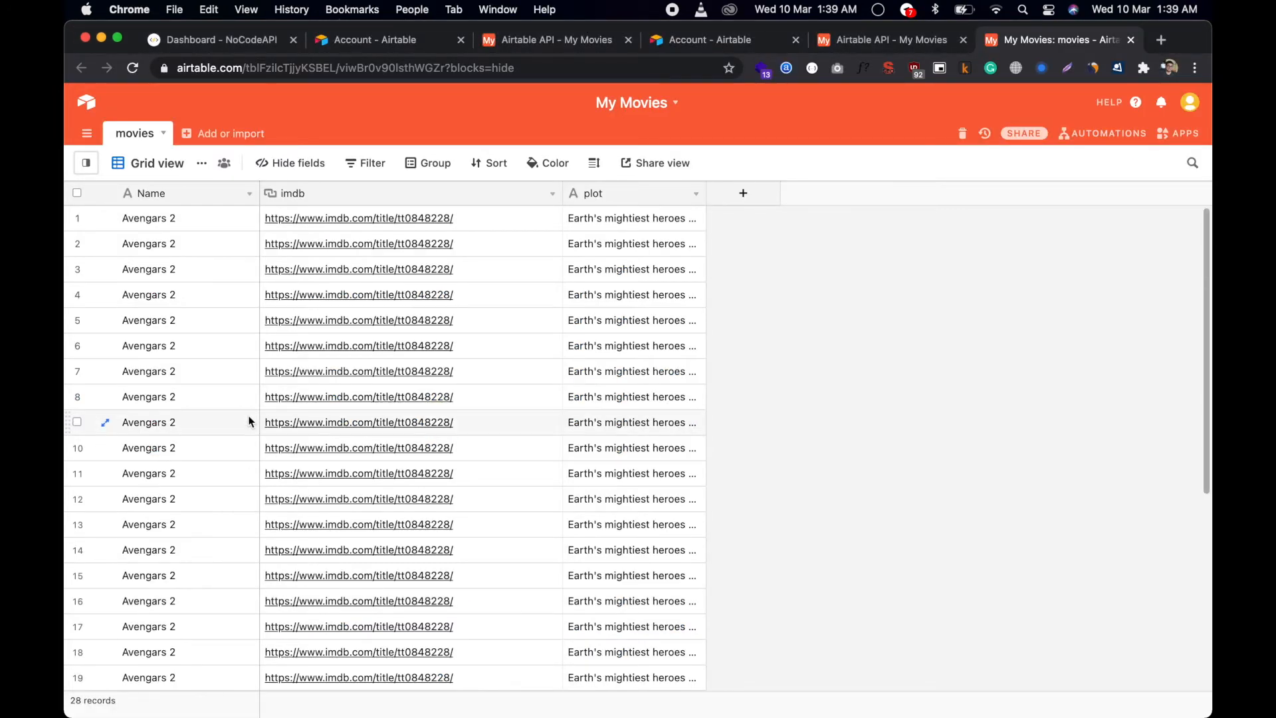
Scroll the Airtable grid to confirm the 28 Avengars 2 records were created.
scroll("down", 3)
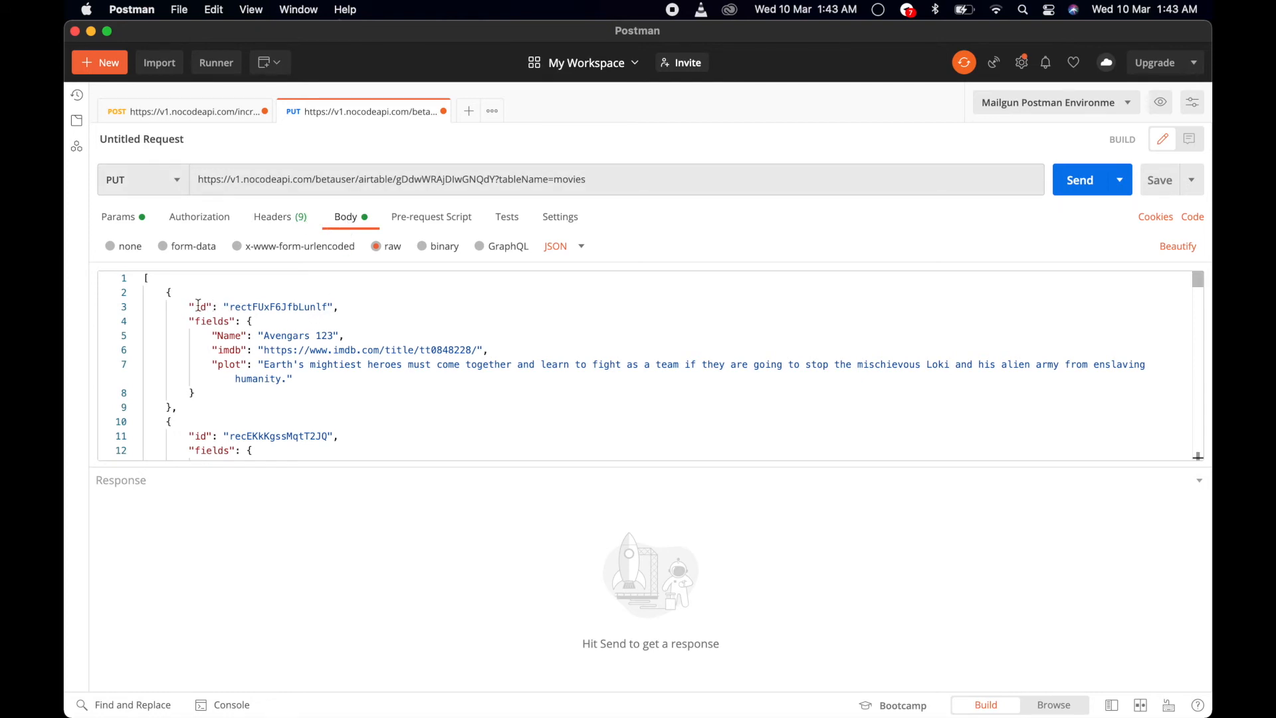
Review the PUT body's id and fields objects (Name, imdb, plot) and send the bulk update.
left_click_drag(171, 306, 192, 393)
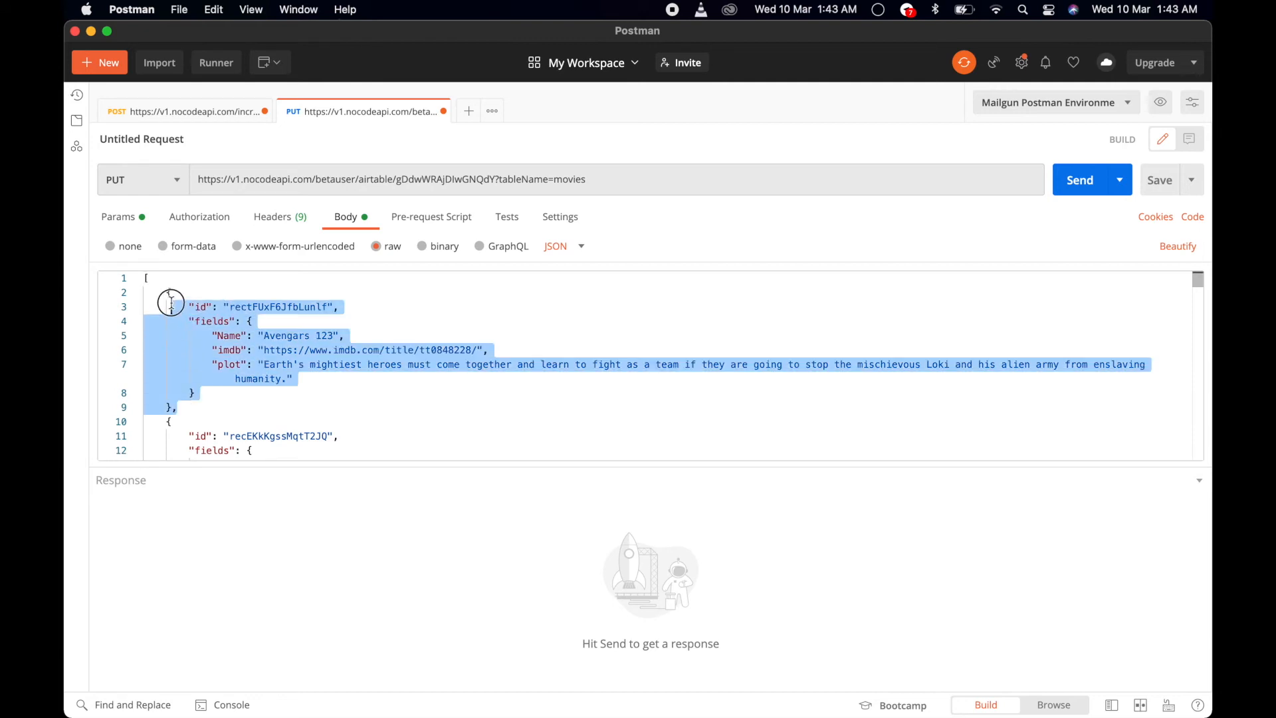
left_click(169, 291)
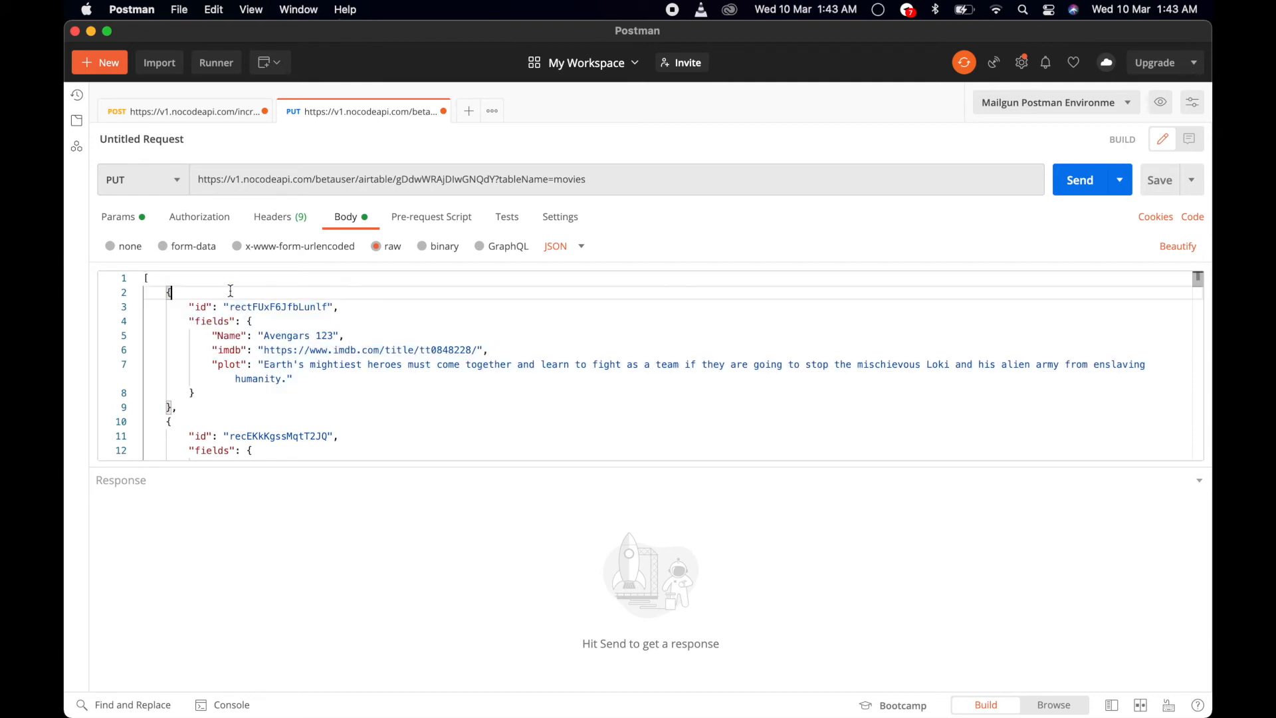
double_click(199, 306)
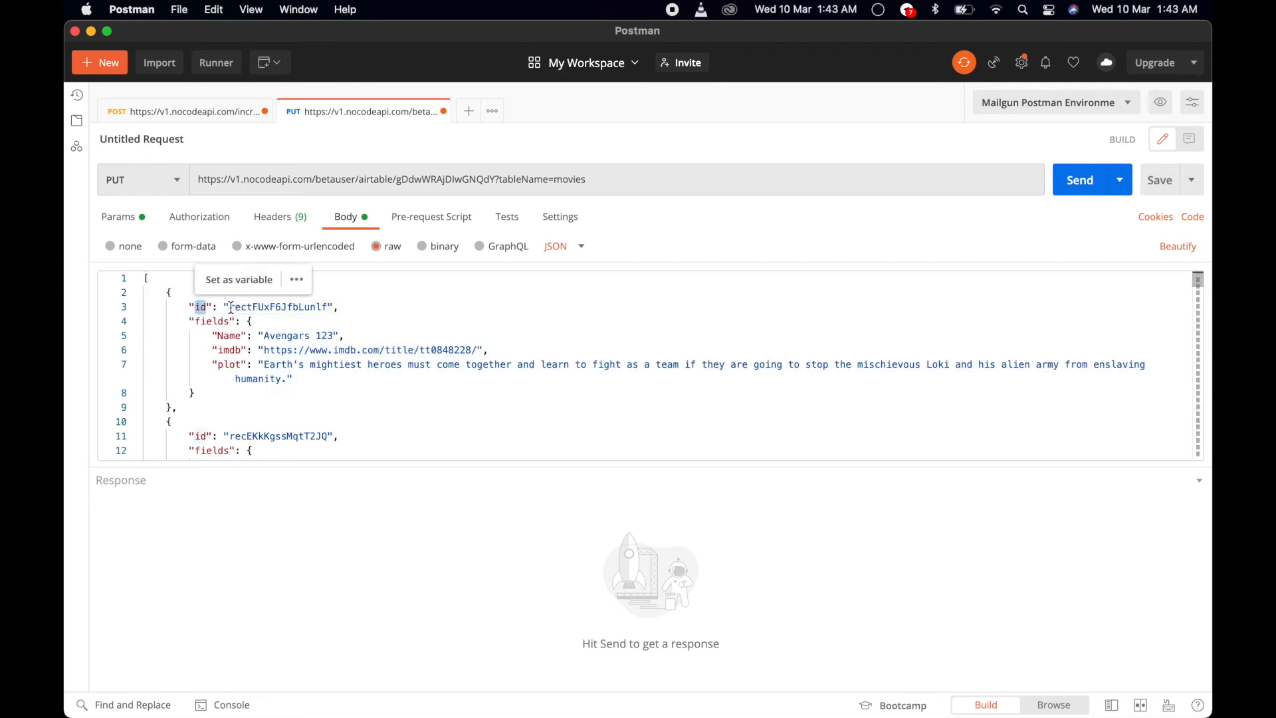
double_click(207, 320)
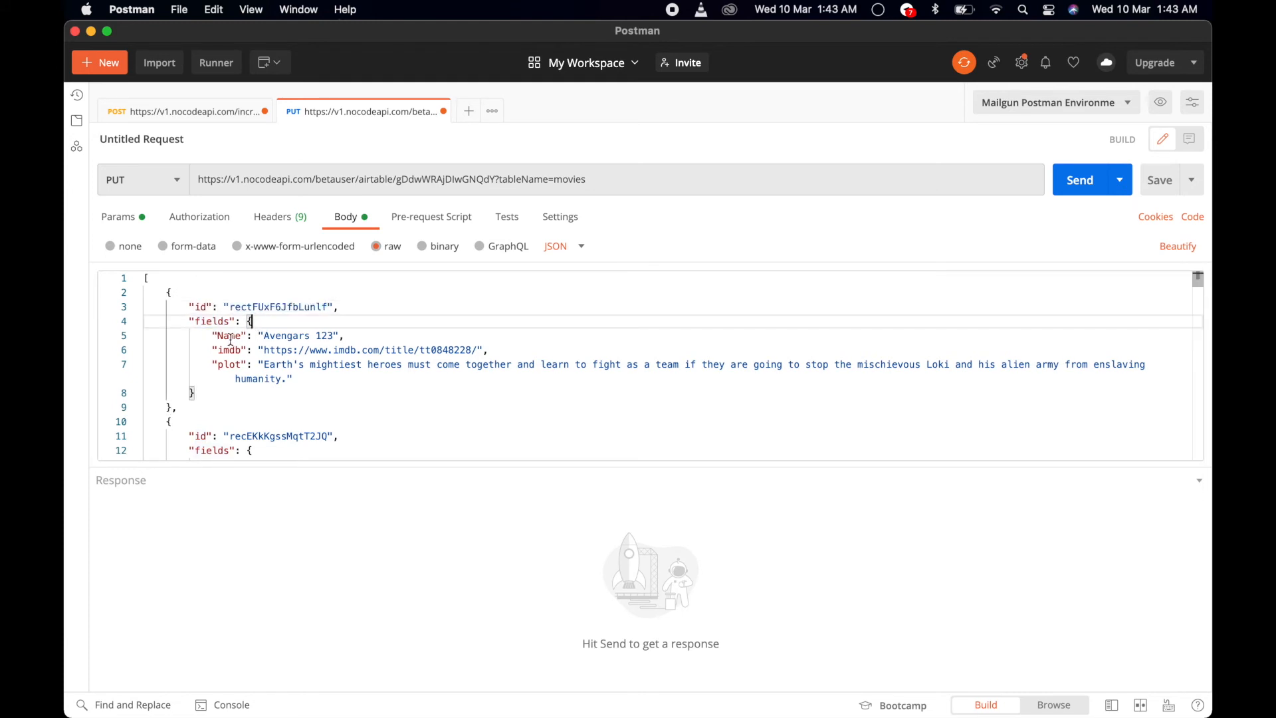
left_click_drag(215, 335, 293, 379)
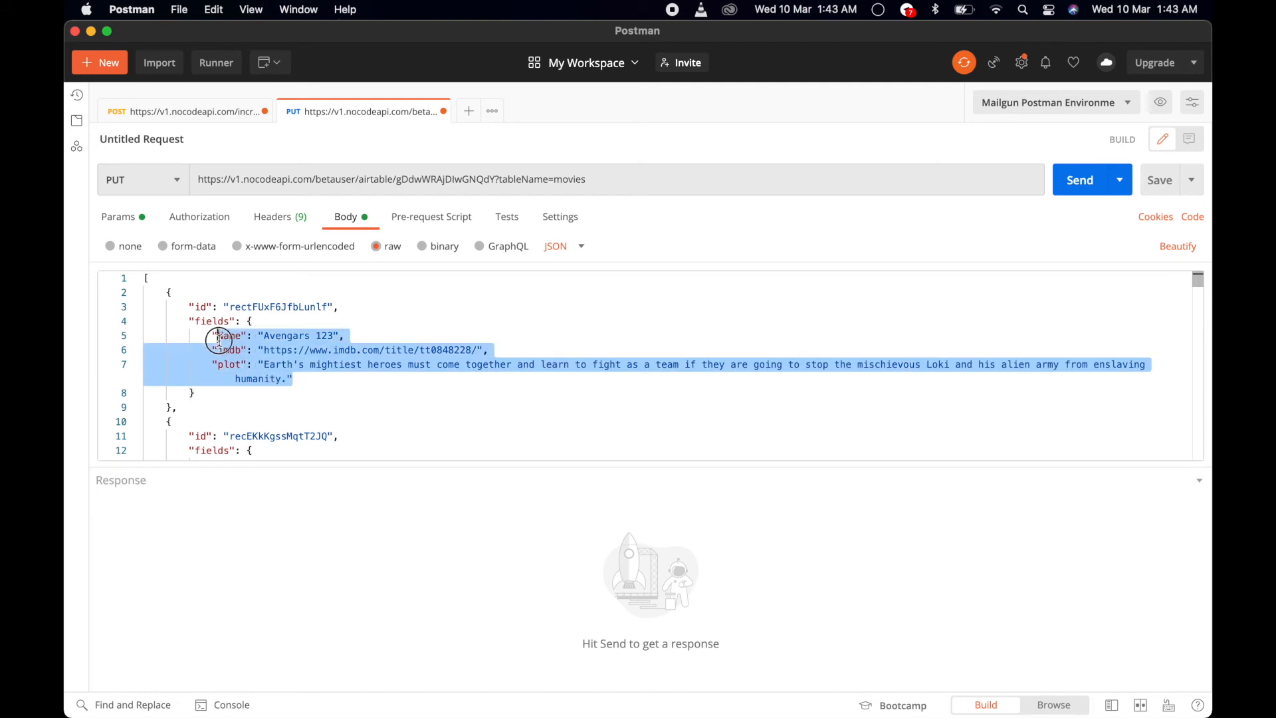
left_click(221, 337)
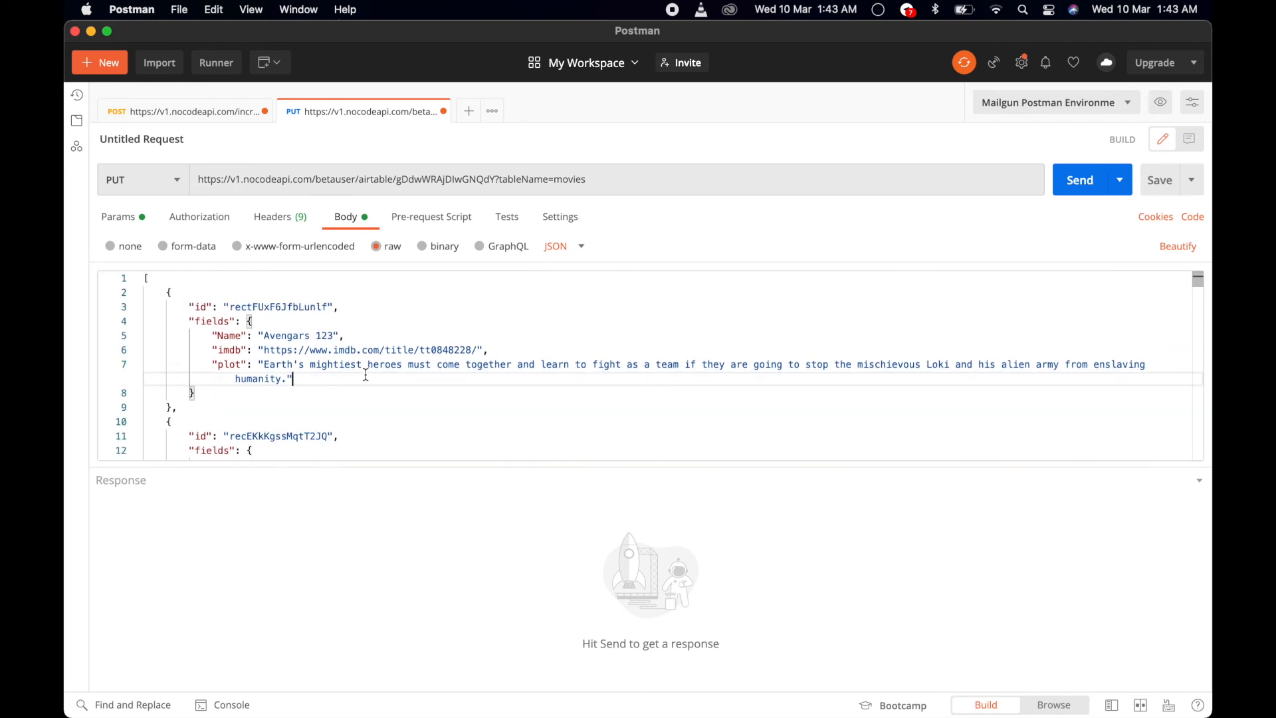
left_click(1079, 179)
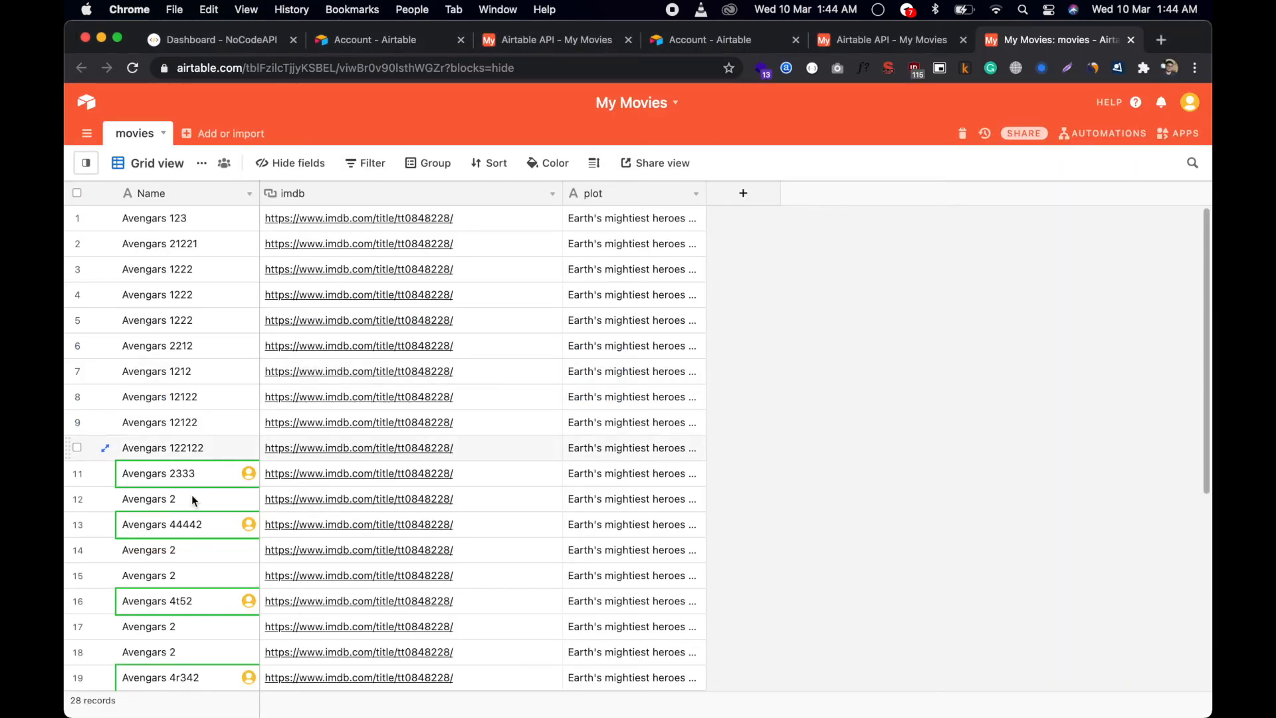
Scroll the Airtable grid to confirm records were renamed, e.g. Avengars 123.
scroll("down", 3)
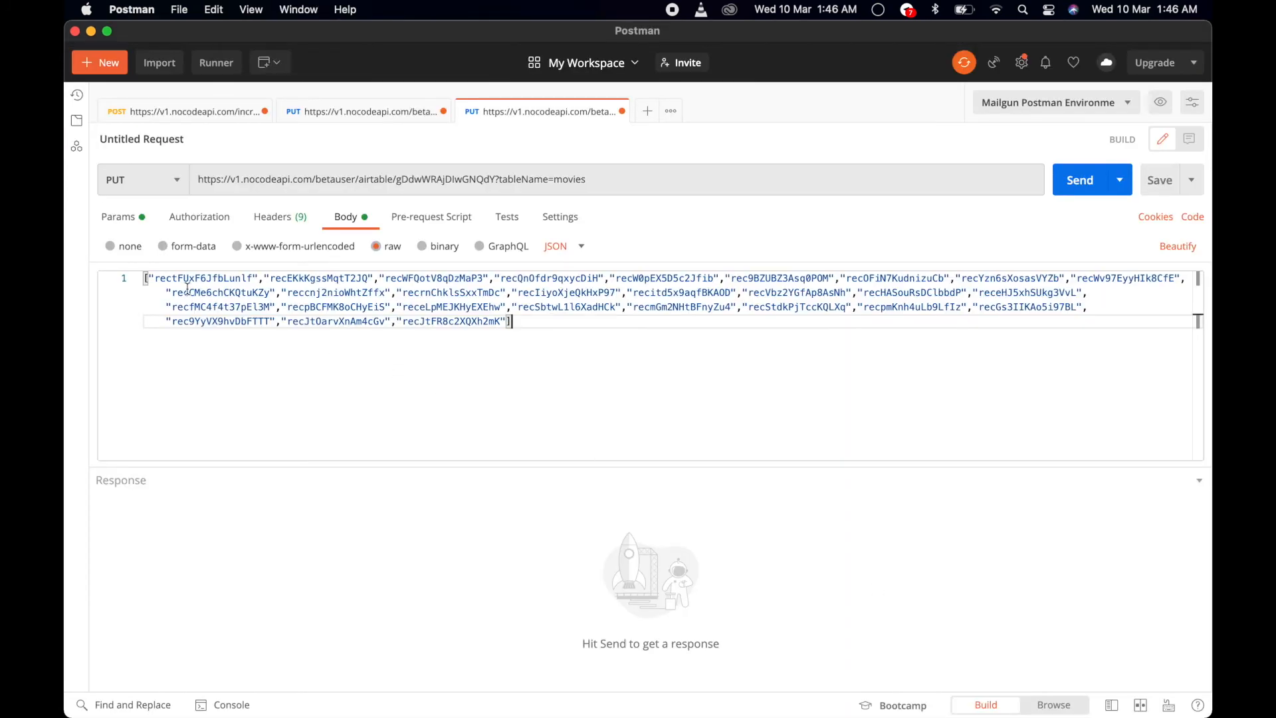
Switch the request to DELETE with the array of all record ids and send it.
double_click(314, 278)
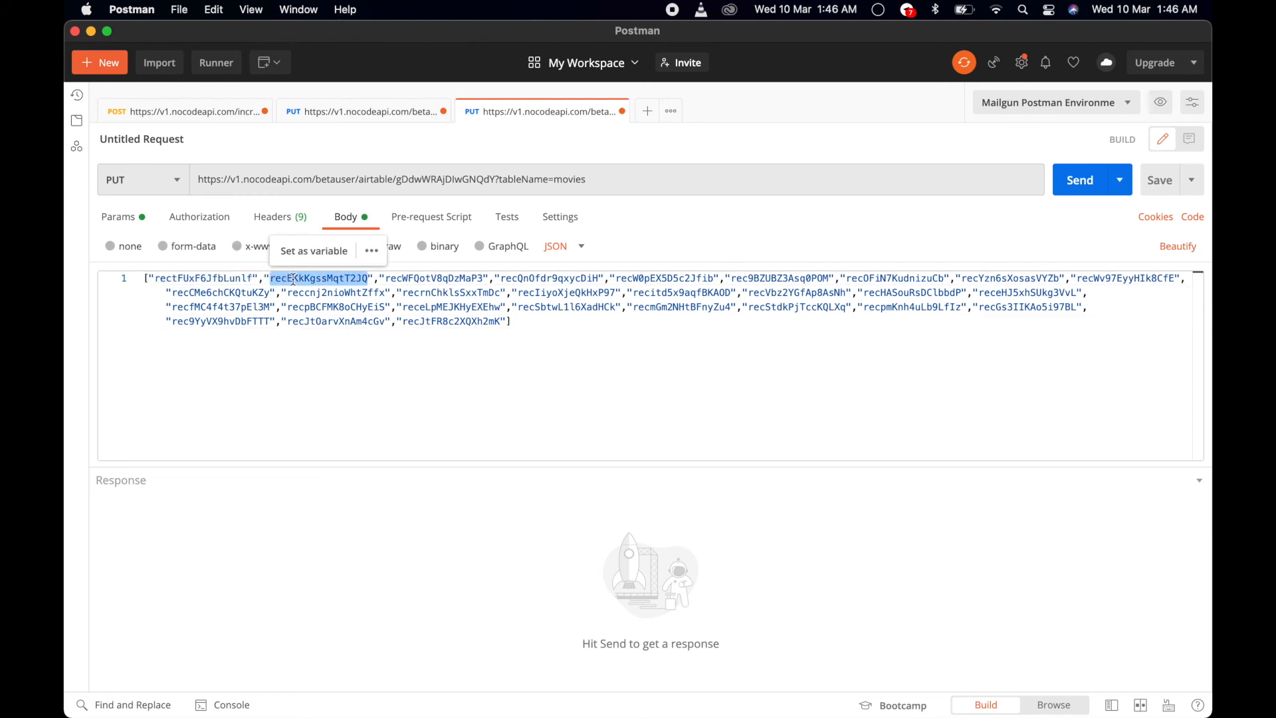
left_click(137, 180)
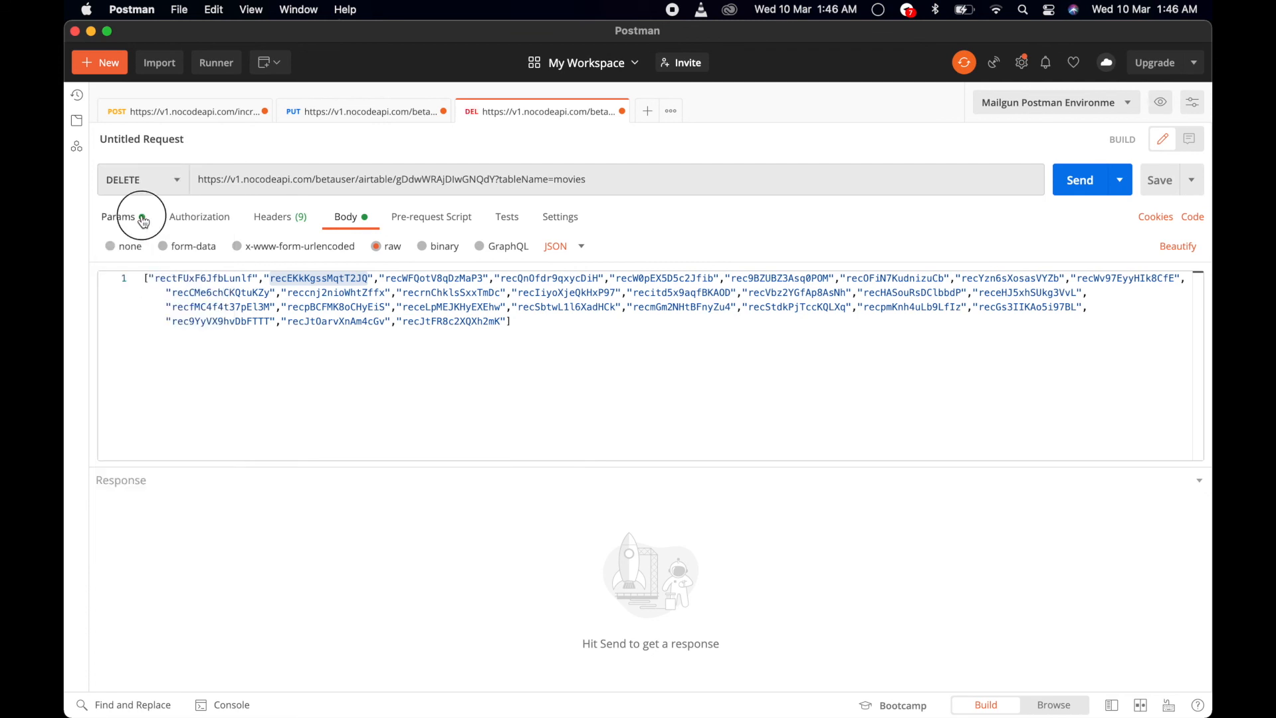
left_click(120, 217)
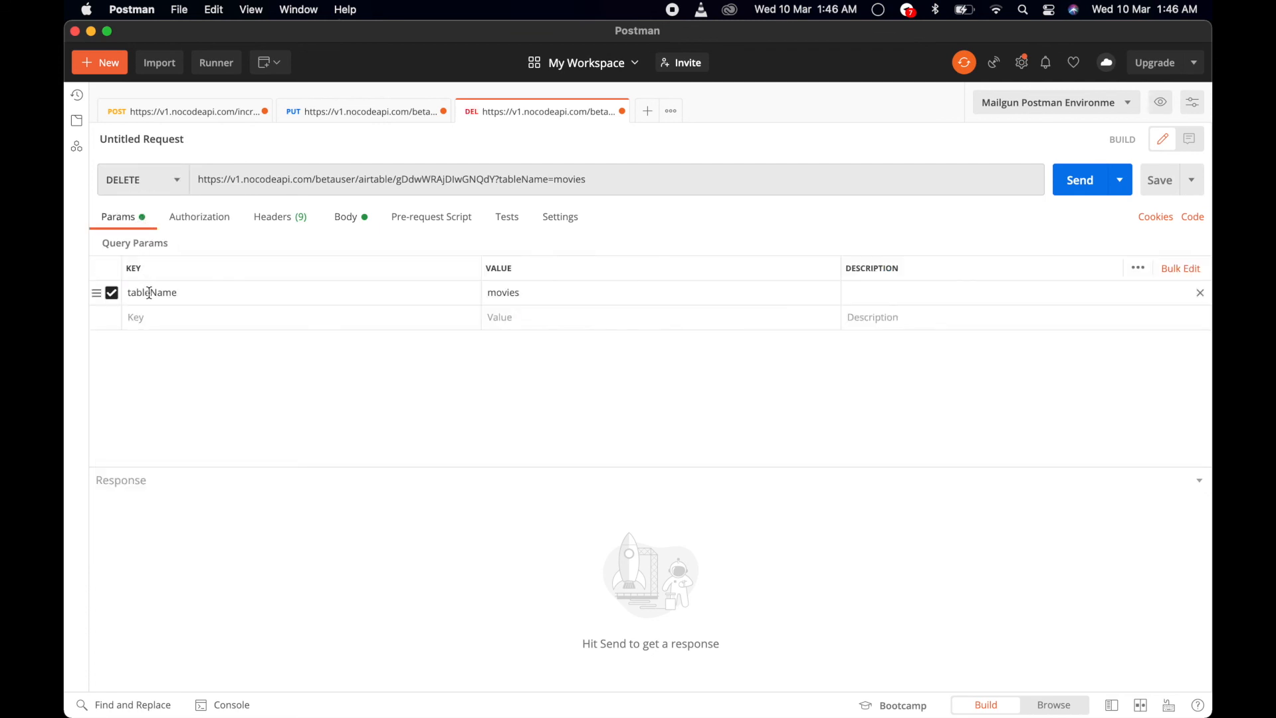
left_click(346, 217)
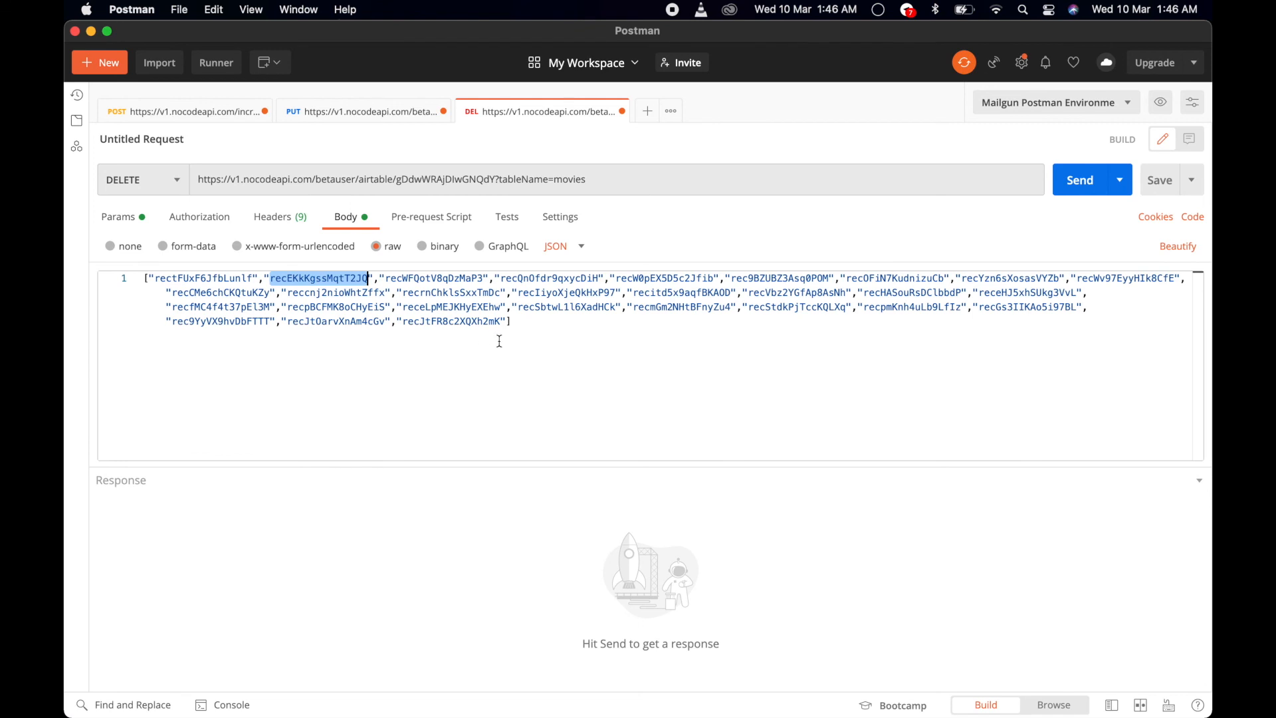
left_click(1079, 179)
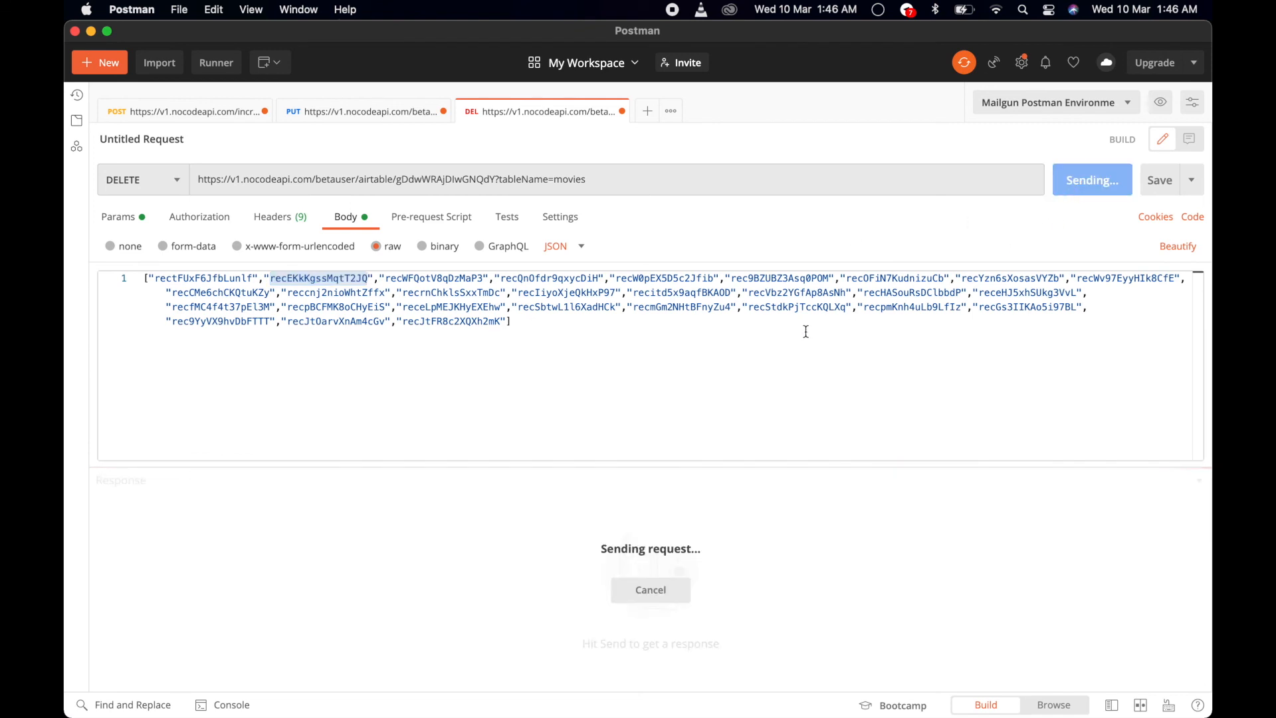